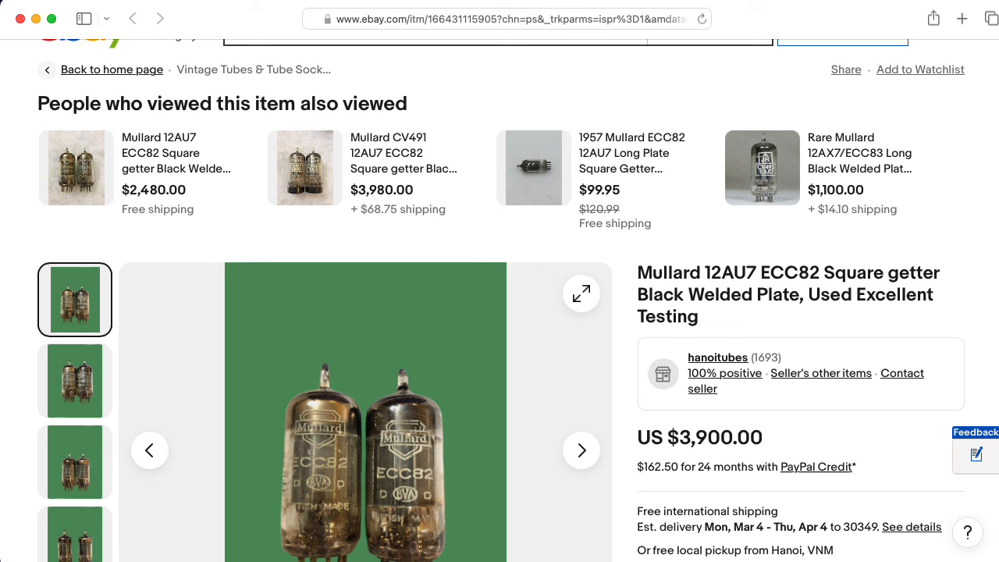
{"action": "mouse_move", "coordinate": [748, 293]}
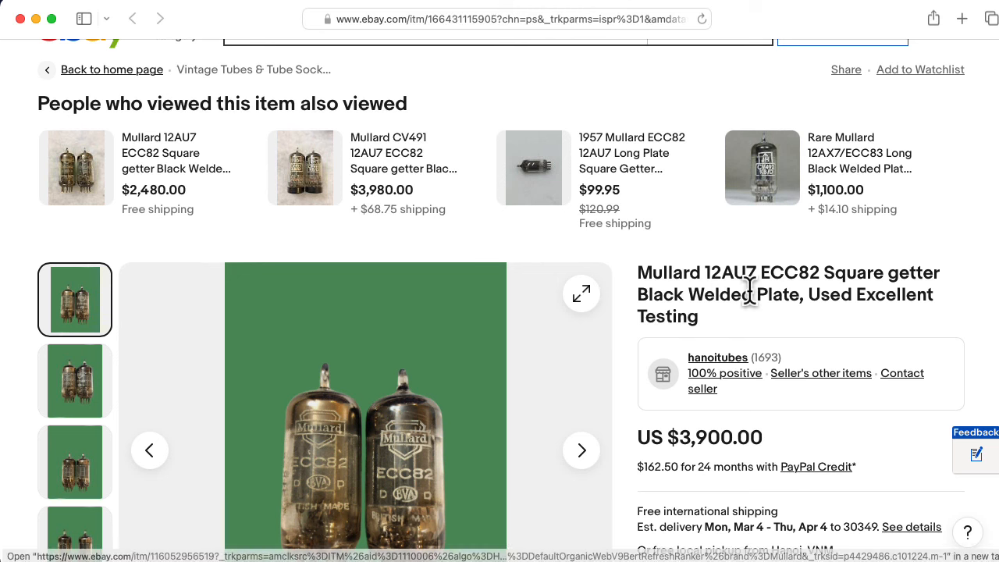
{"action": "mouse_move", "coordinate": [667, 310]}
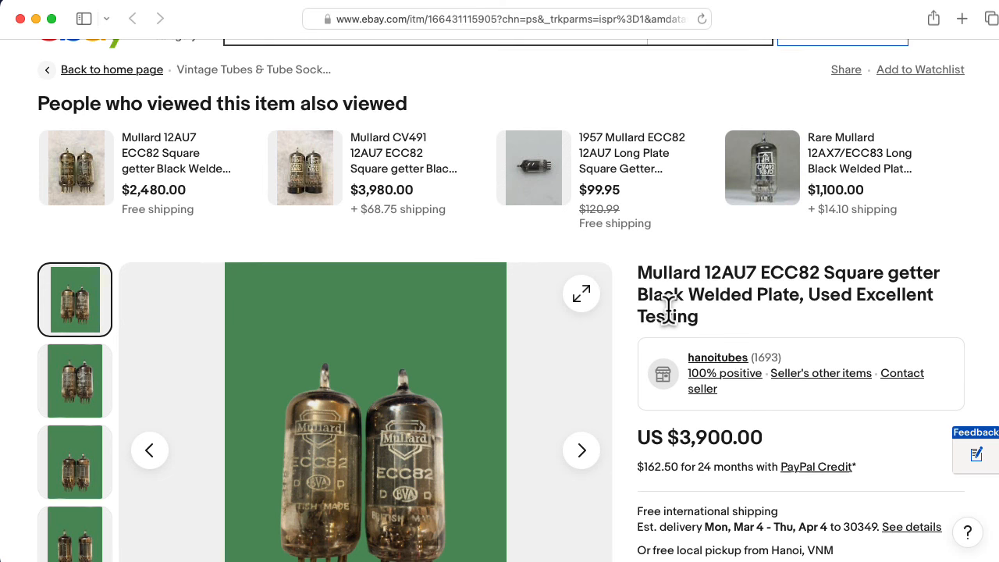
{"action": "mouse_move", "coordinate": [234, 108]}
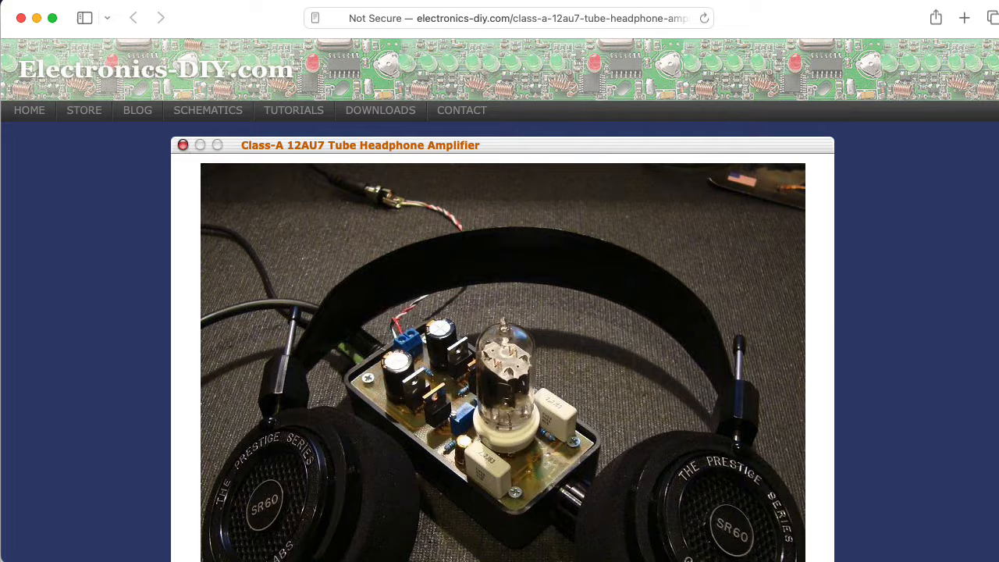
Scroll the 12AU7 headphone amplifier article down to its one-channel schematic
{"action": "scroll", "scroll_direction": "down", "scroll_amount": 3}
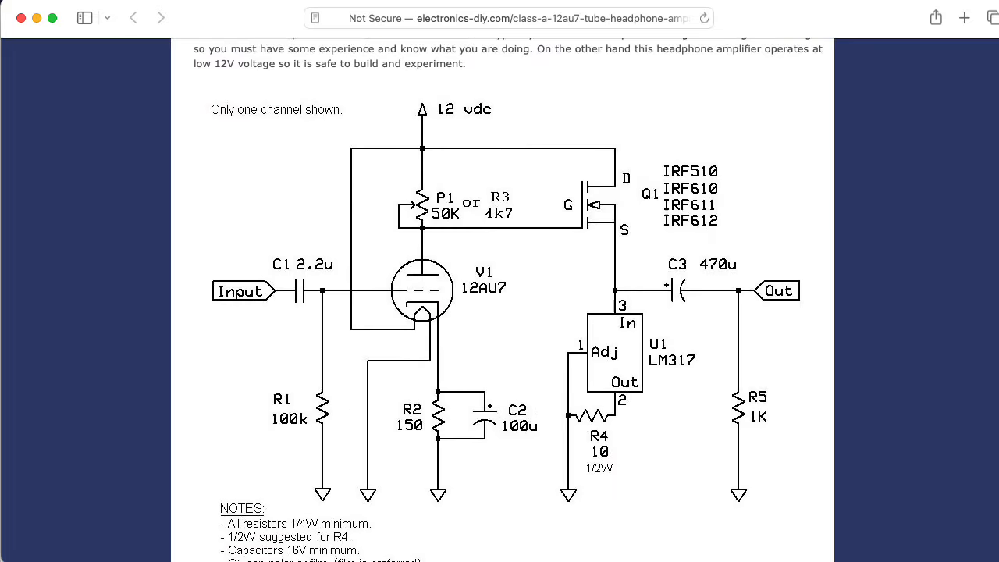
{"action": "scroll", "scroll_direction": "down", "scroll_amount": 3}
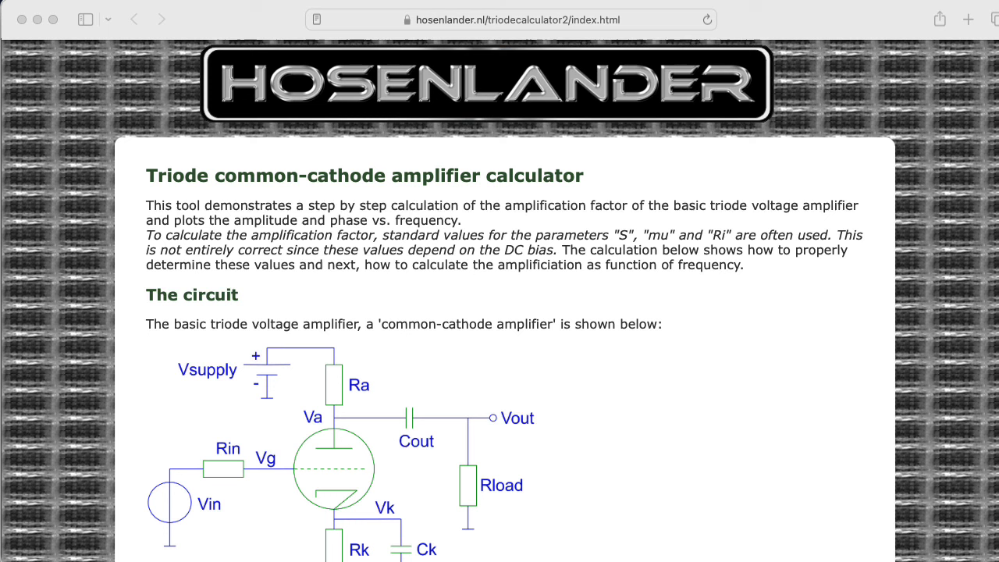
{"action": "mouse_move", "coordinate": [221, 187]}
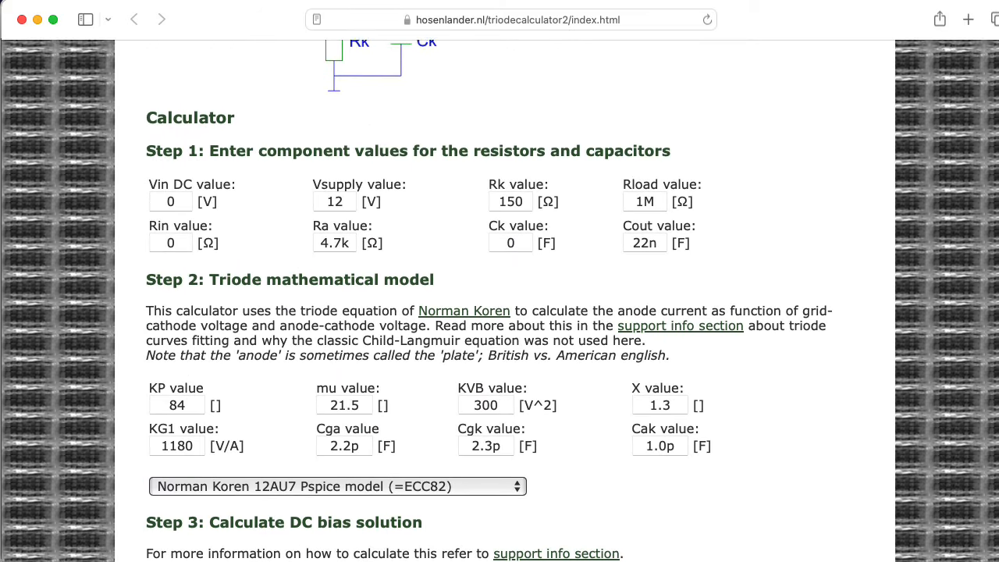
{"action": "scroll", "scroll_direction": "down", "scroll_amount": 3}
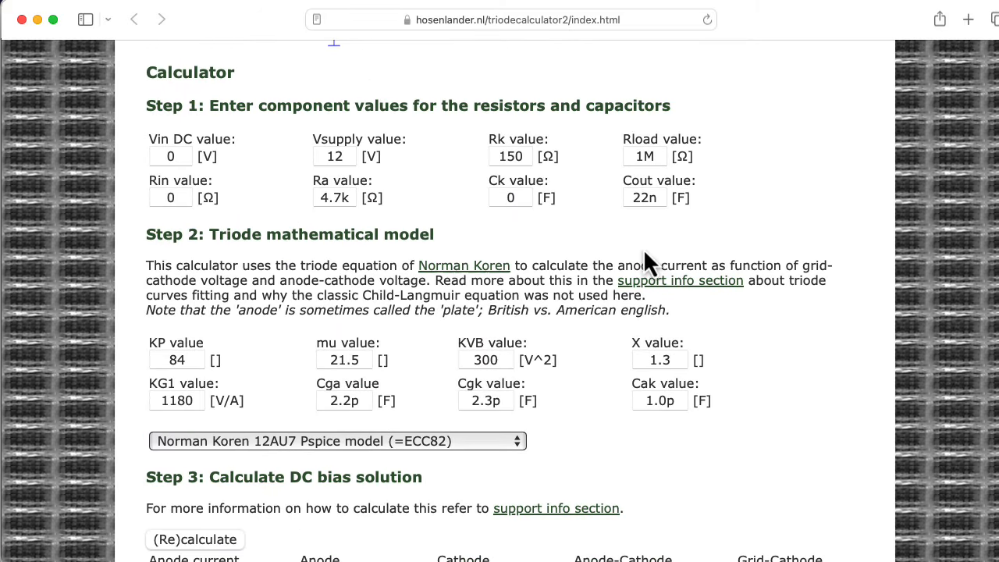
{"action": "mouse_move", "coordinate": [382, 456]}
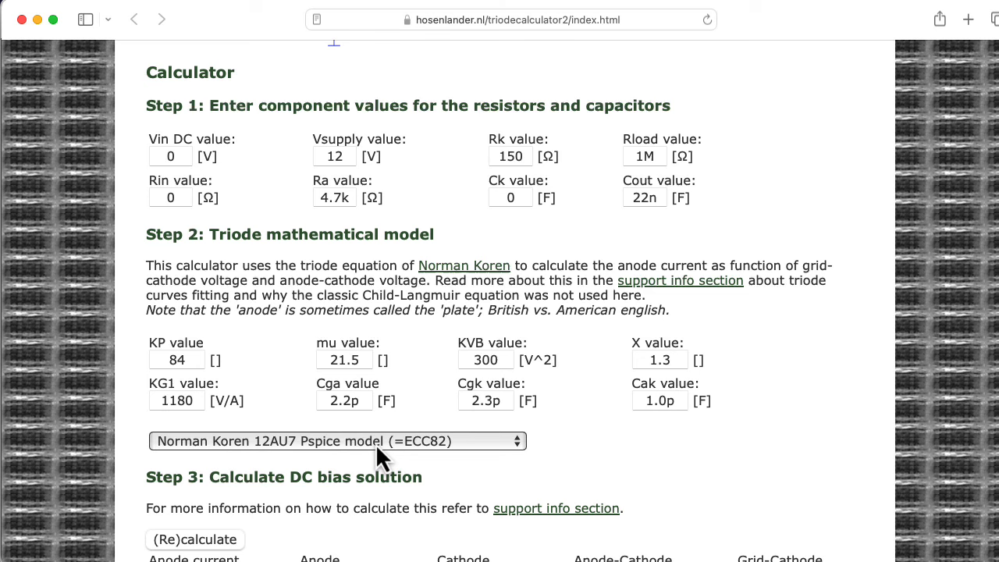
{"action": "mouse_move", "coordinate": [991, 231]}
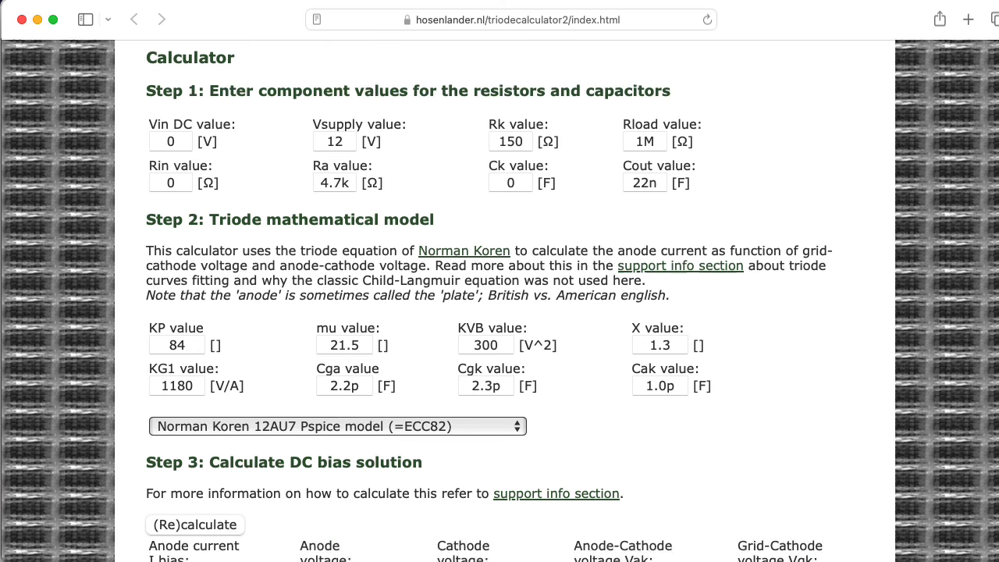
{"action": "scroll", "scroll_direction": "down", "scroll_amount": 3}
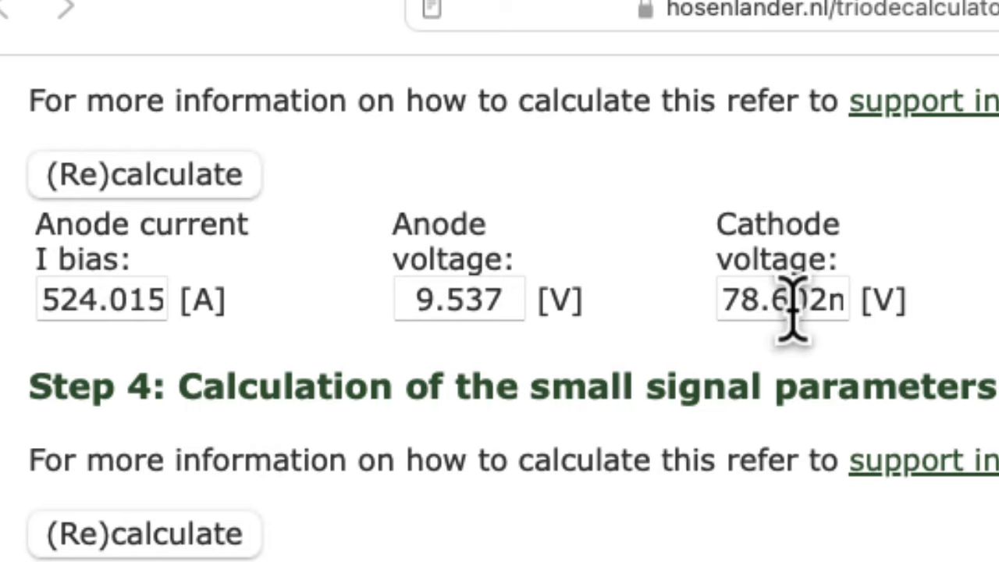
{"action": "double_click", "coordinate": [782, 299]}
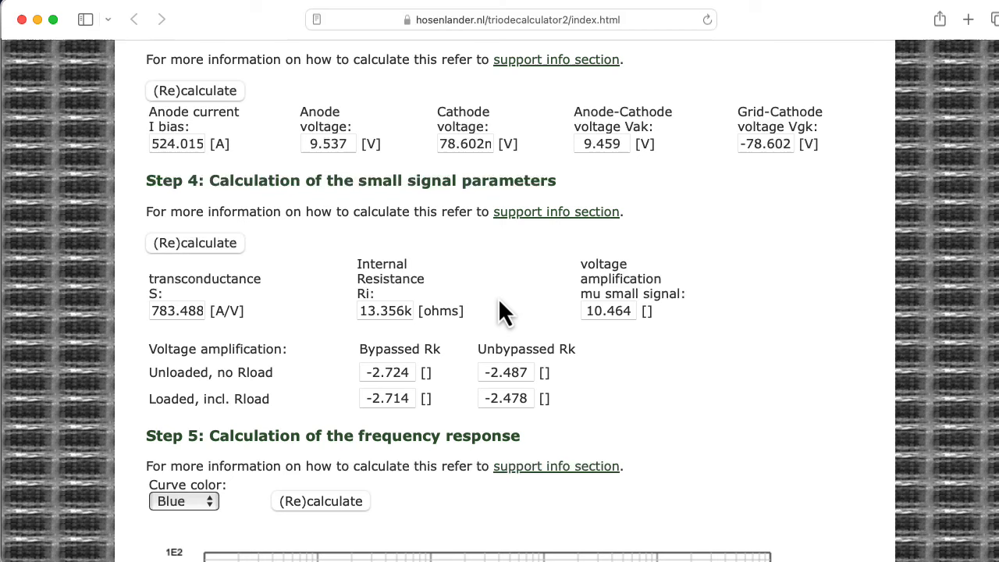
{"action": "mouse_move", "coordinate": [613, 310]}
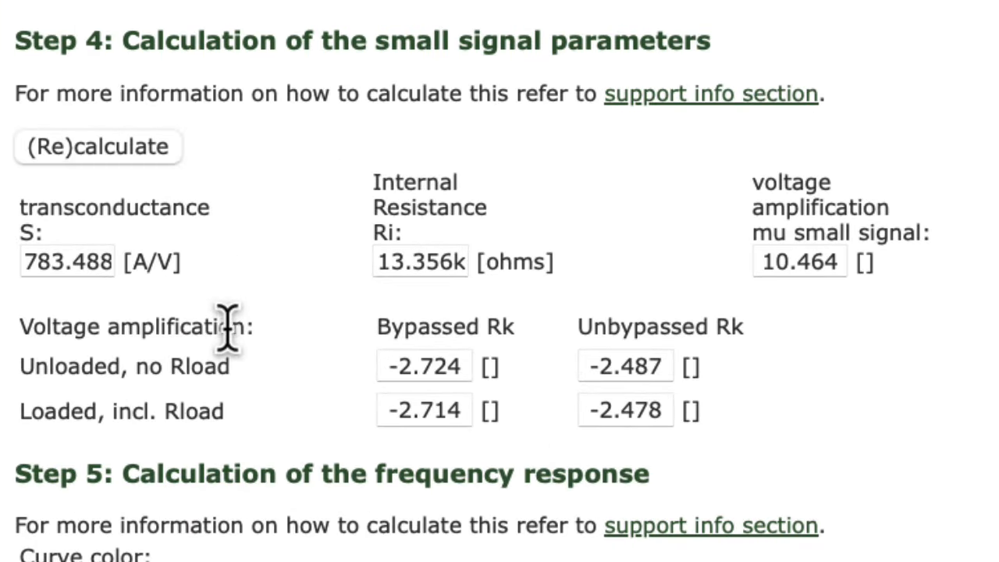
{"action": "mouse_move", "coordinate": [426, 365]}
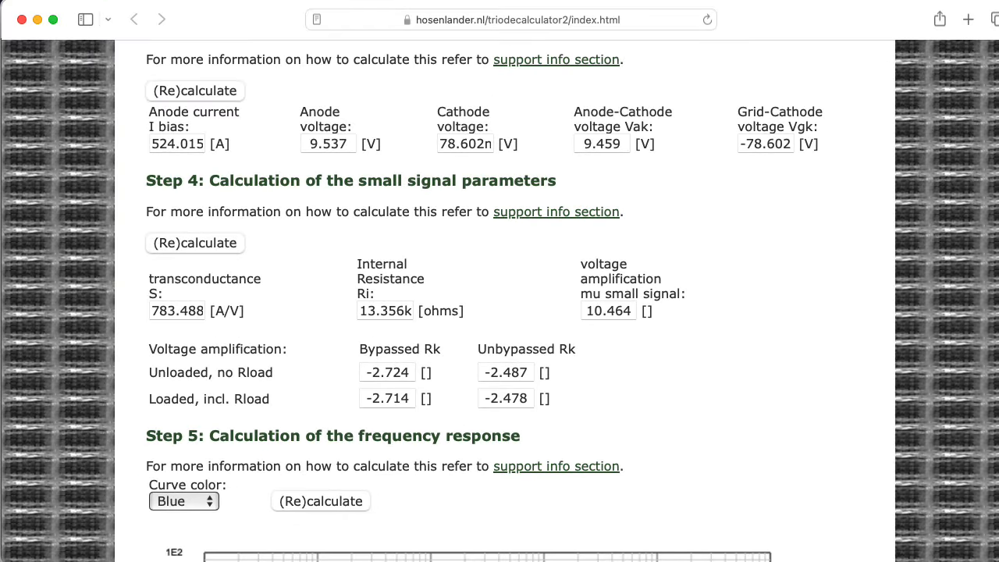
{"action": "scroll", "scroll_direction": "up", "scroll_amount": 3}
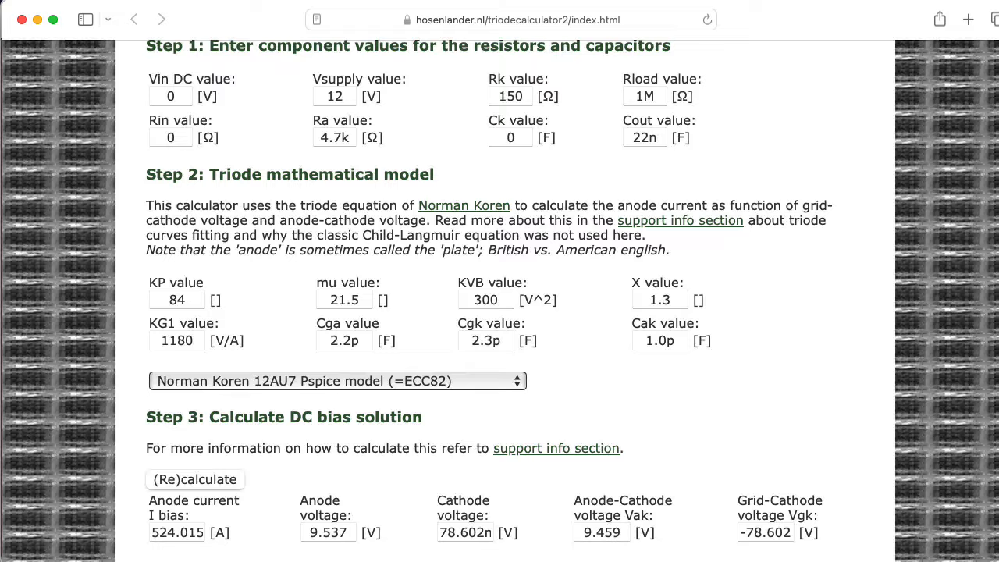
{"action": "scroll", "scroll_direction": "up", "scroll_amount": 3}
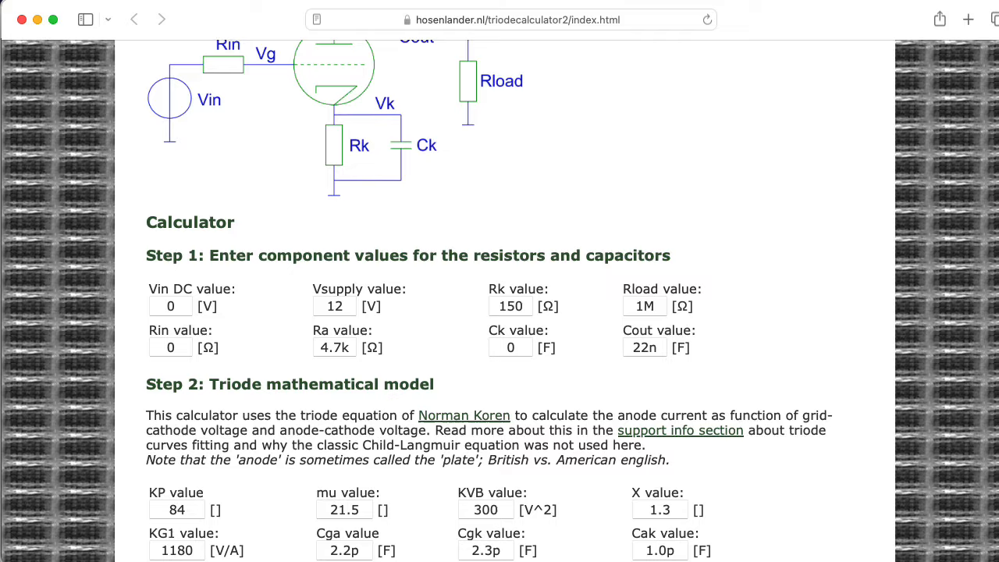
{"action": "scroll", "scroll_direction": "down", "scroll_amount": 3}
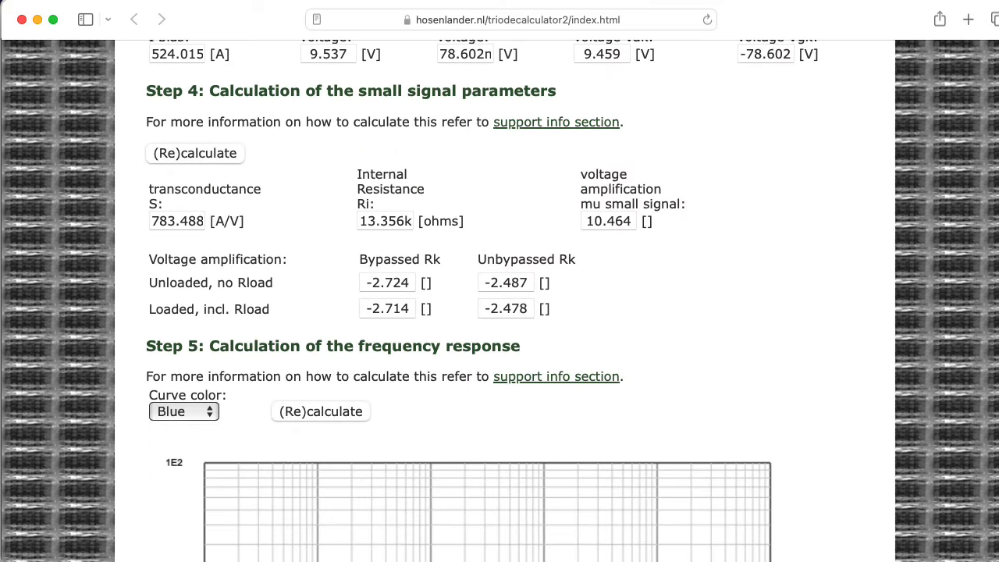
{"action": "mouse_move", "coordinate": [379, 195]}
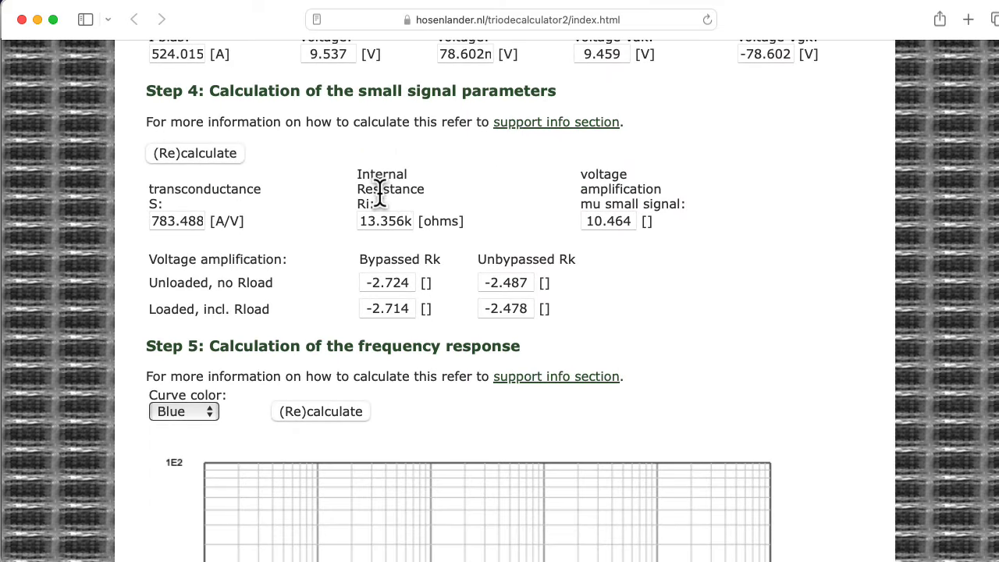
{"action": "mouse_move", "coordinate": [394, 215]}
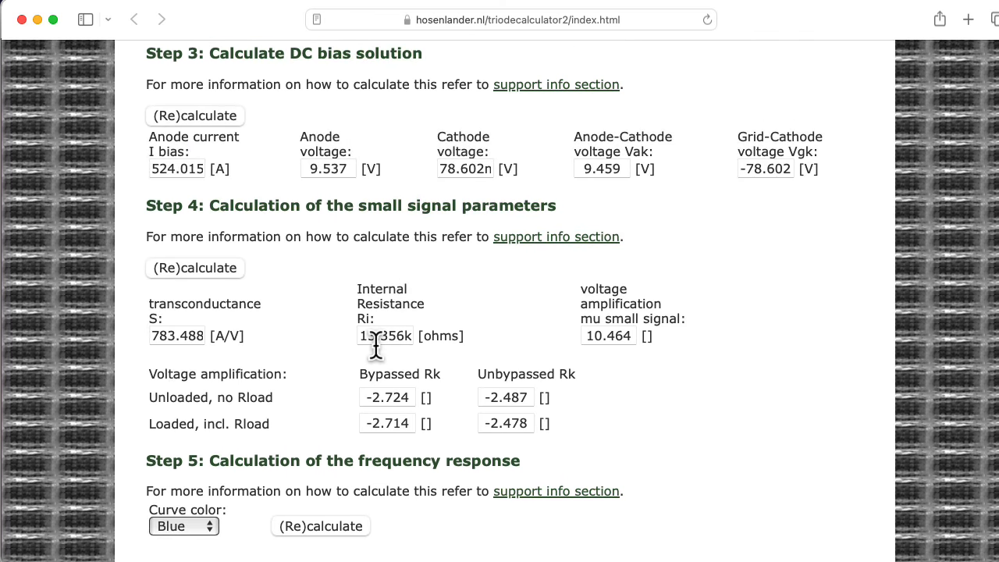
{"action": "mouse_move", "coordinate": [387, 363]}
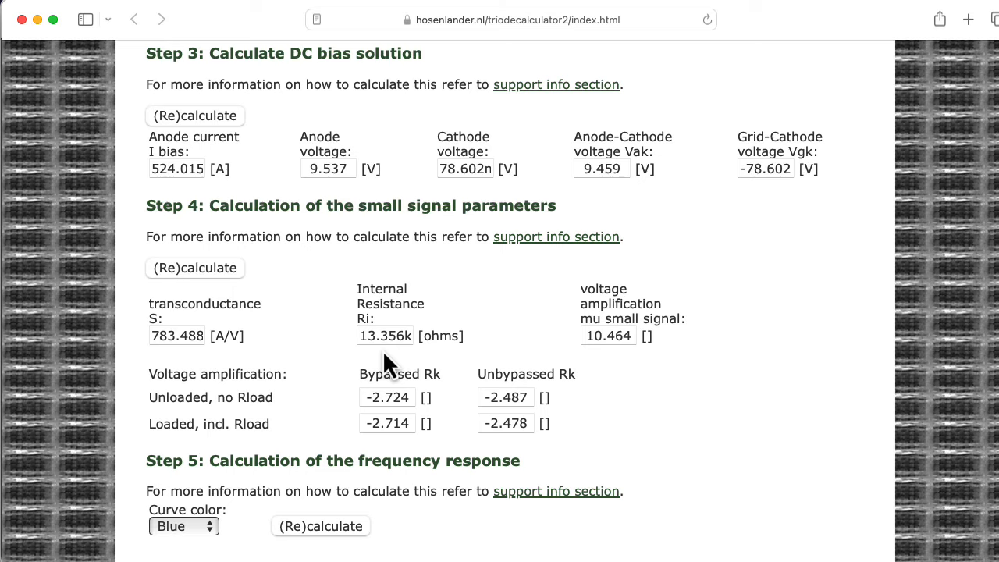
{"action": "scroll", "scroll_direction": "up", "scroll_amount": 3}
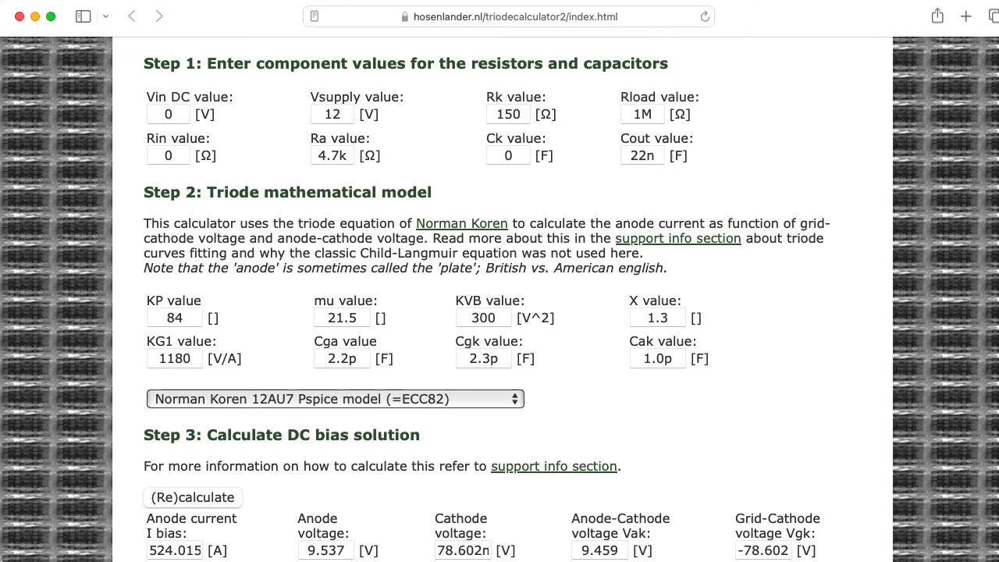
{"action": "mouse_move", "coordinate": [493, 234]}
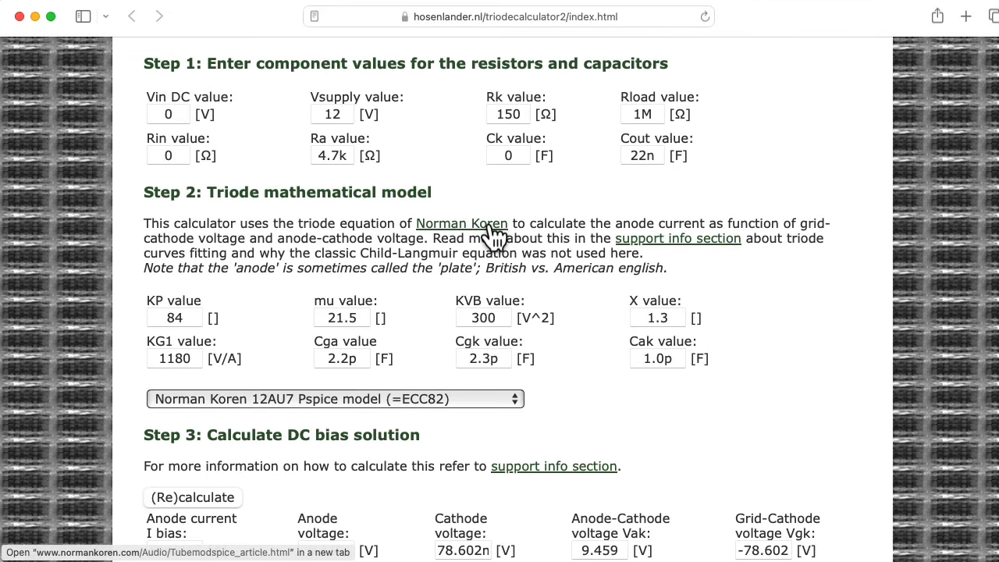
Go to the Norman Koren tube models article and scroll to the new triode equations
{"action": "left_click", "coordinate": [461, 223]}
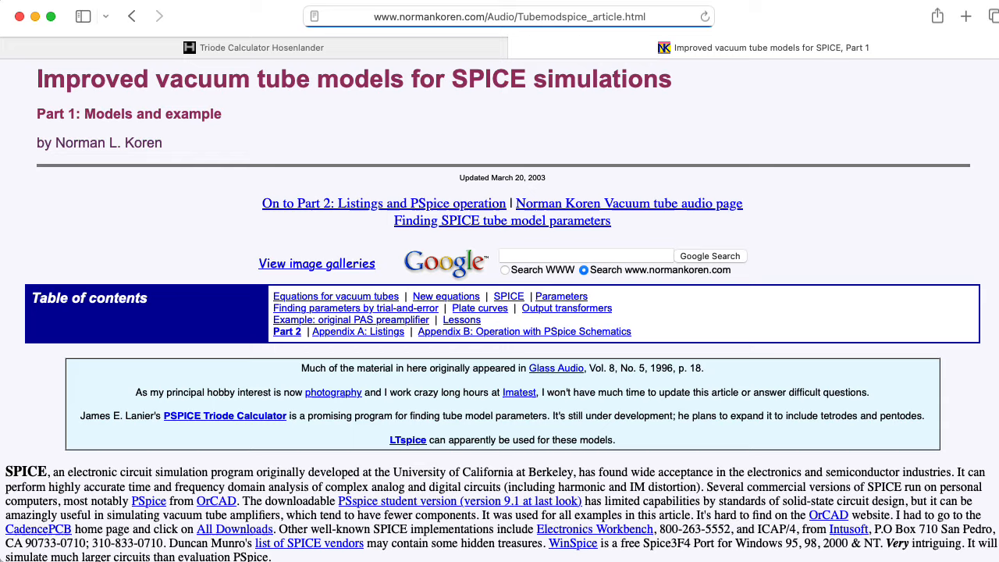
{"action": "scroll", "scroll_direction": "down", "scroll_amount": 3}
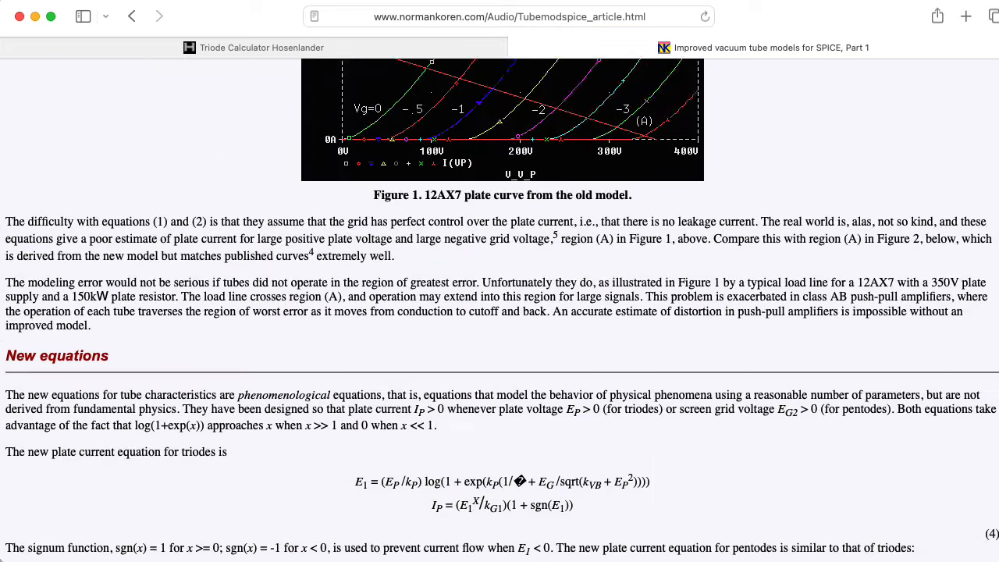
{"action": "scroll", "scroll_direction": "down", "scroll_amount": 3}
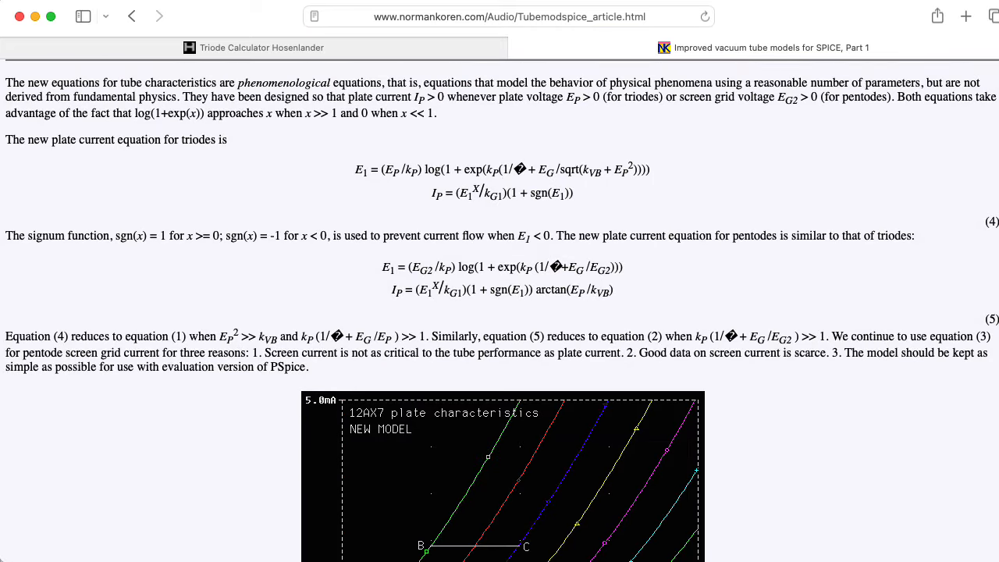
{"action": "mouse_move", "coordinate": [447, 97]}
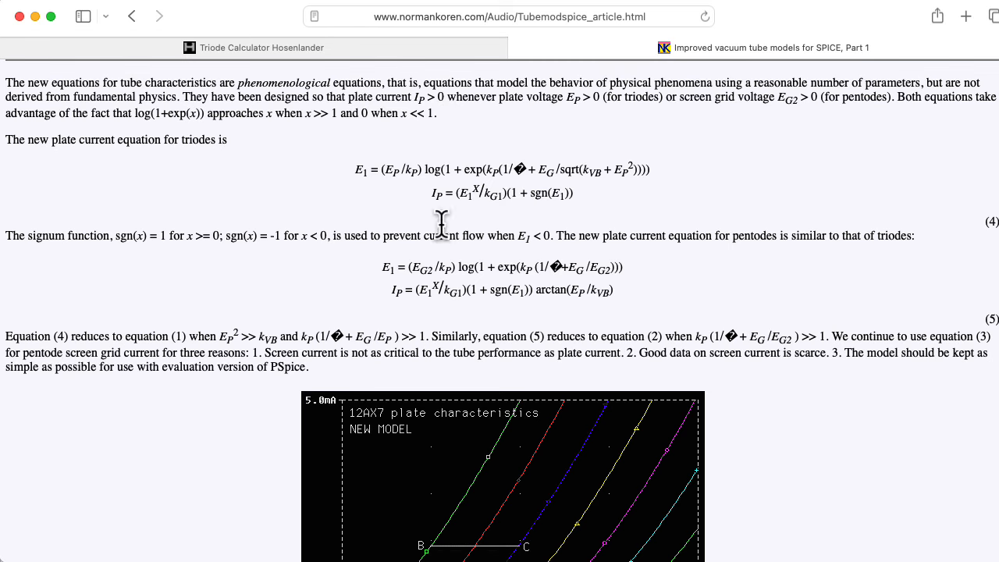
{"action": "mouse_move", "coordinate": [576, 234]}
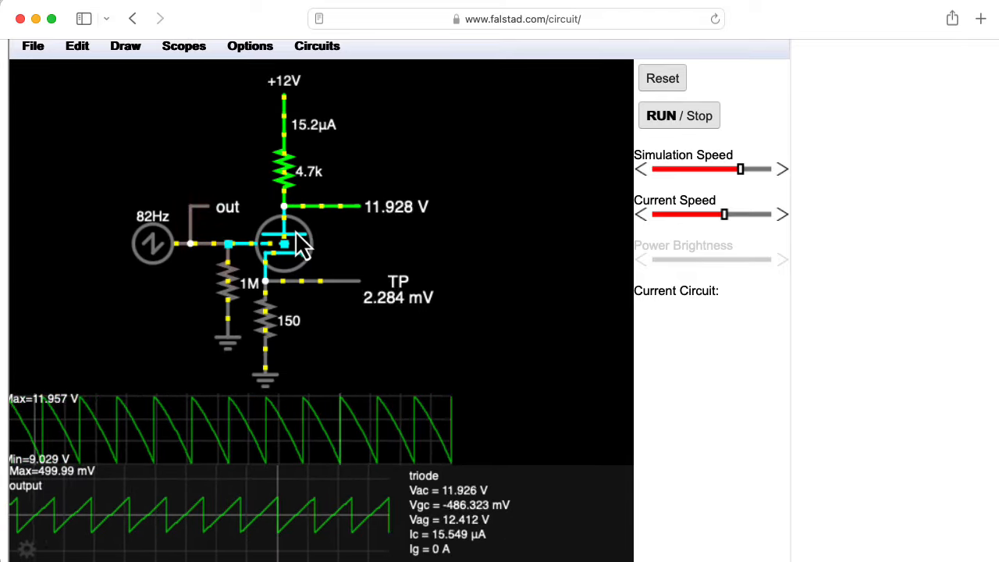
{"action": "double_click", "coordinate": [285, 242]}
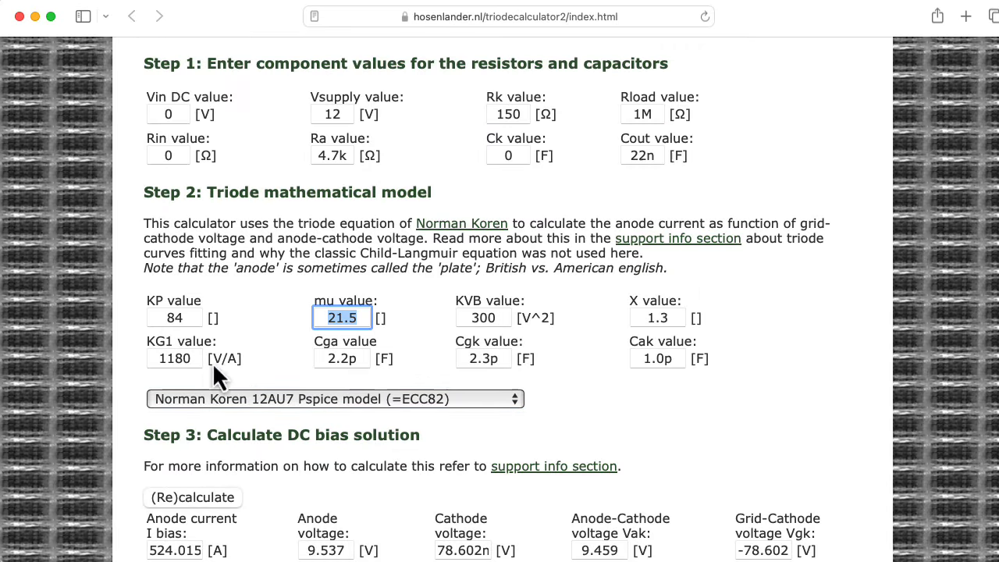
{"action": "left_click", "coordinate": [174, 358]}
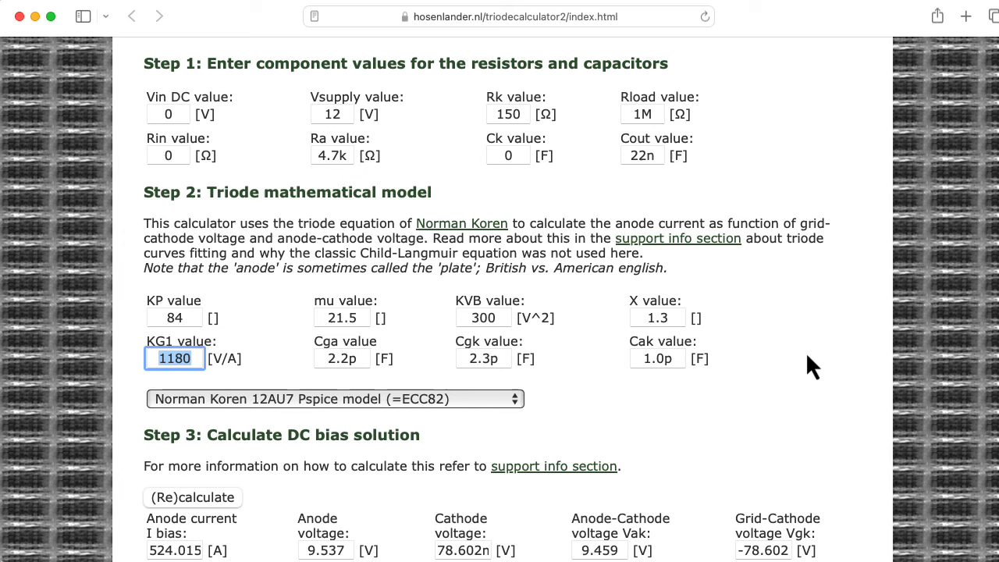
{"action": "mouse_move", "coordinate": [529, 235]}
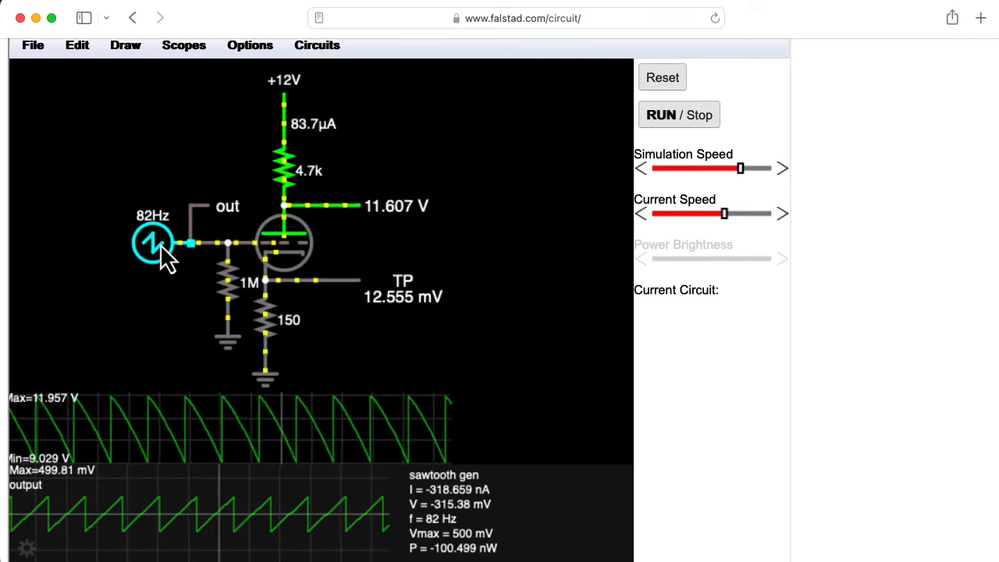
Set the sawtooth generator's Max Voltage to 0 V
{"action": "double_click", "coordinate": [153, 242]}
{"action": "type", "text": "0"}
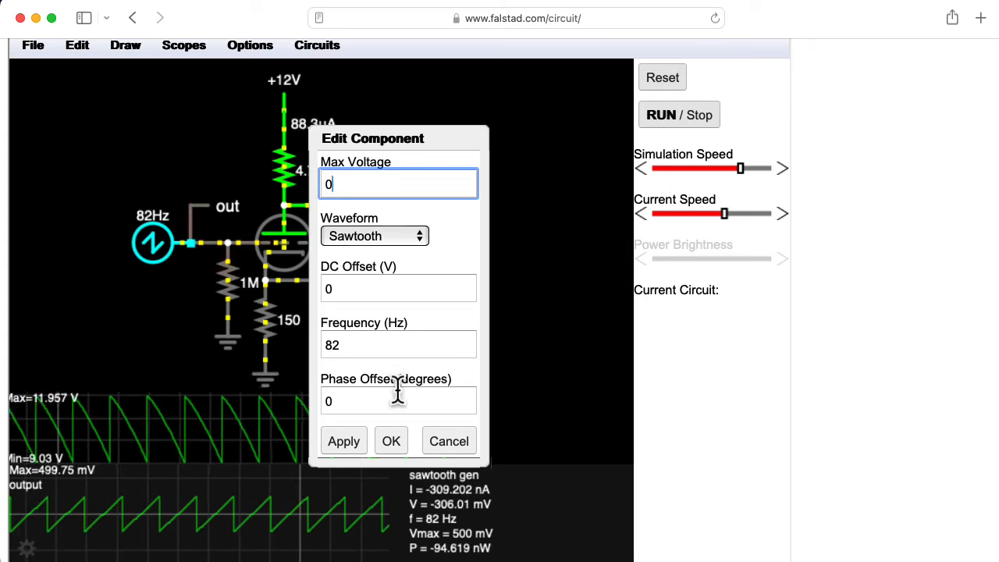
{"action": "left_click", "coordinate": [391, 440]}
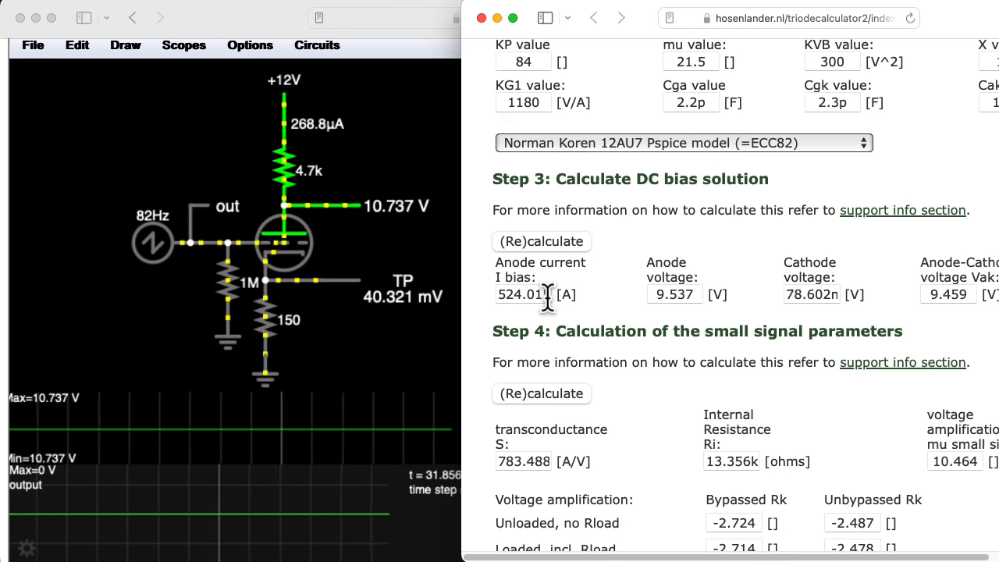
{"action": "mouse_move", "coordinate": [382, 231]}
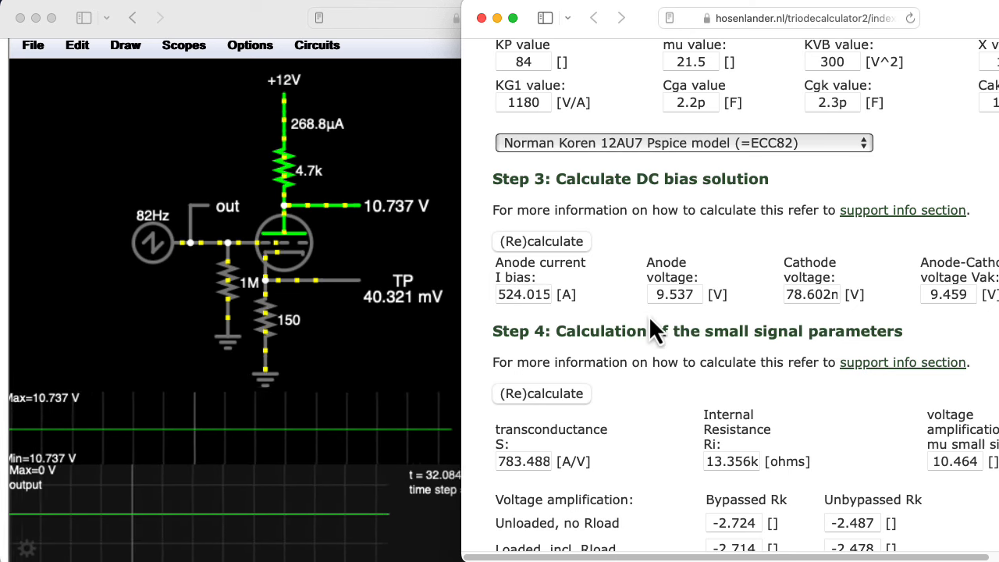
{"action": "mouse_move", "coordinate": [670, 303]}
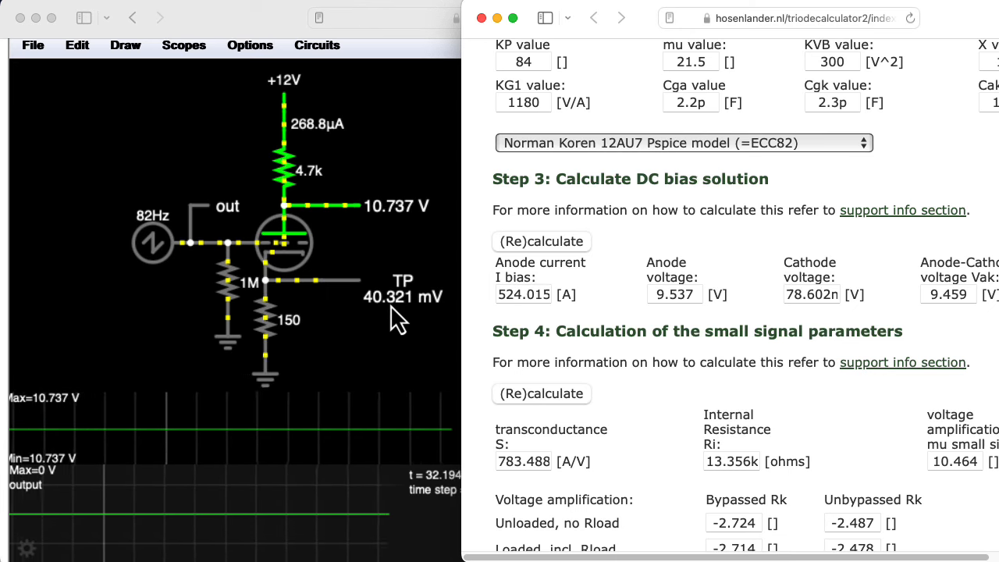
{"action": "mouse_move", "coordinate": [820, 332]}
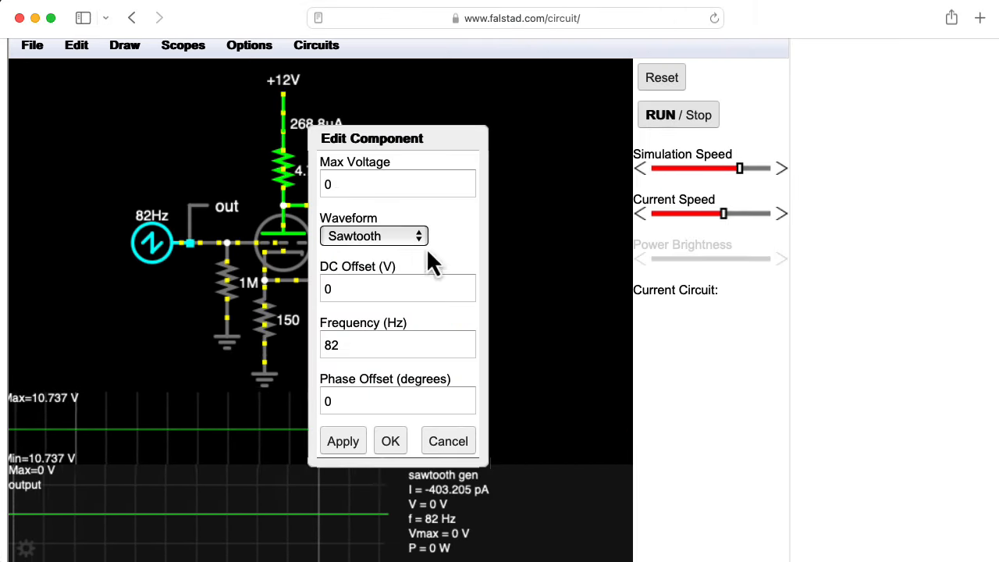
Try 1 V as the sawtooth Max Voltage, then set it to 0.5 V
{"action": "left_click", "coordinate": [398, 183]}
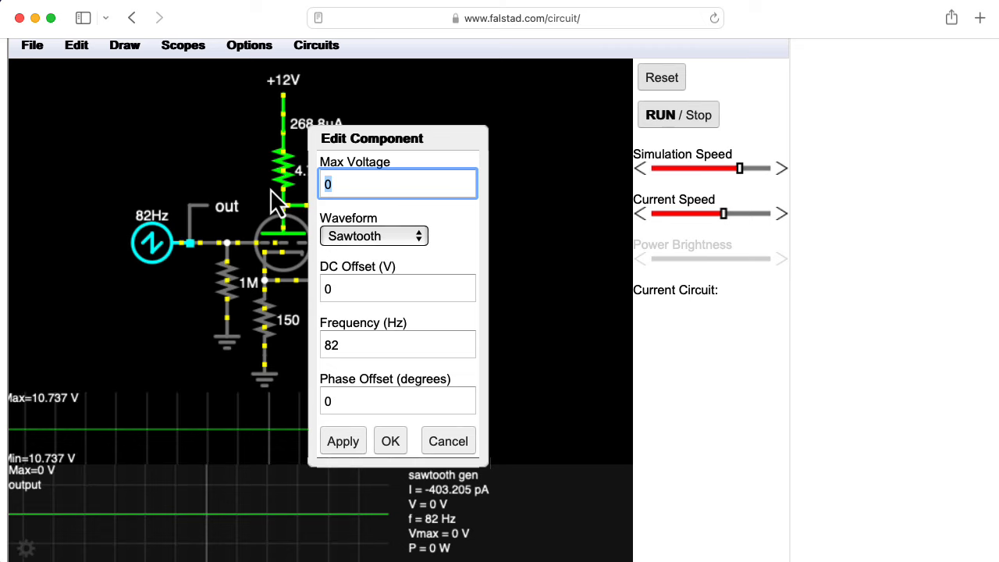
{"action": "type", "text": "1"}
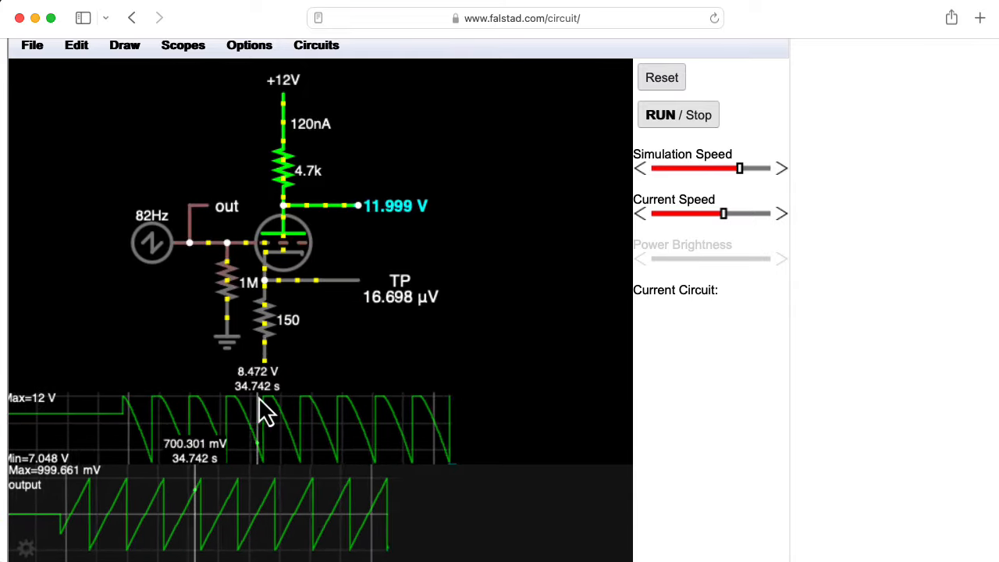
{"action": "double_click", "coordinate": [152, 242]}
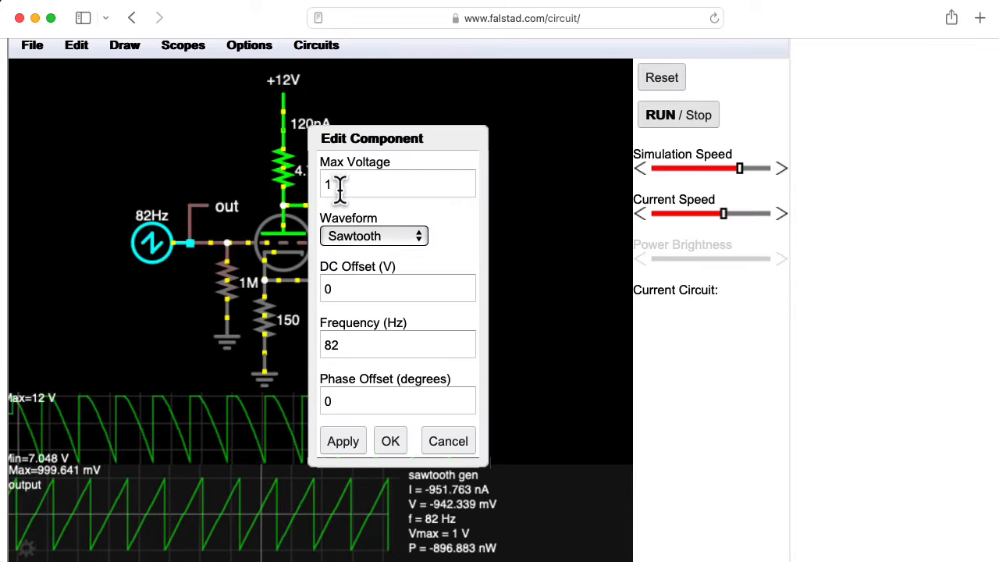
{"action": "type", "text": "0.5"}
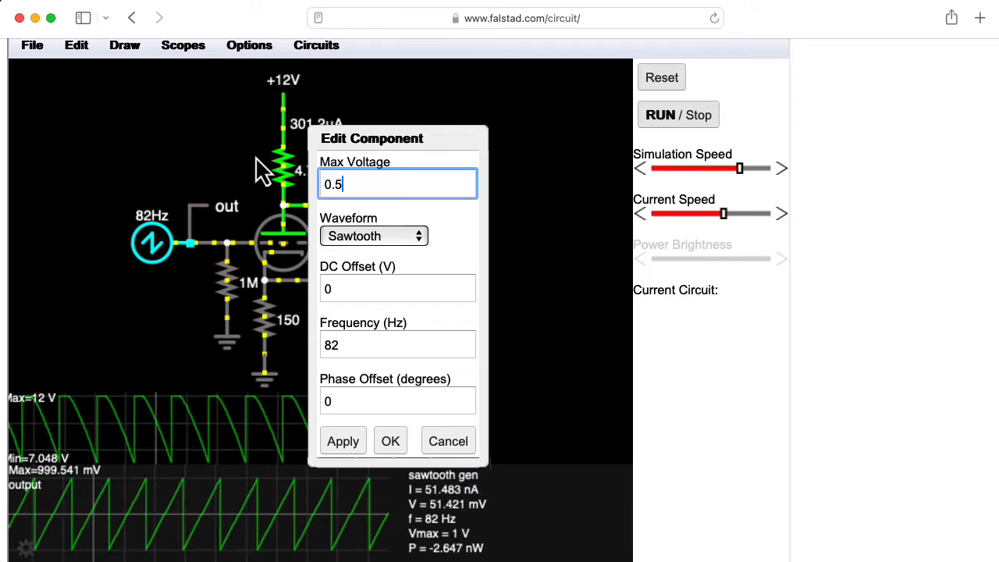
{"action": "left_click", "coordinate": [391, 442]}
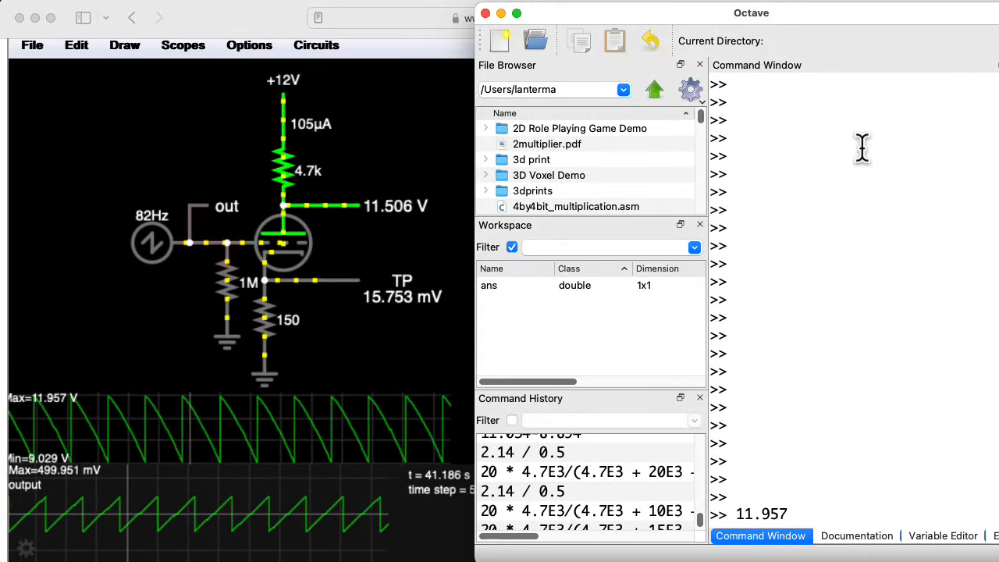
Compute the anode swing 11.957 − 9.029 in Octave and divide it by 0.5
{"action": "type", "text": "-9.029"}
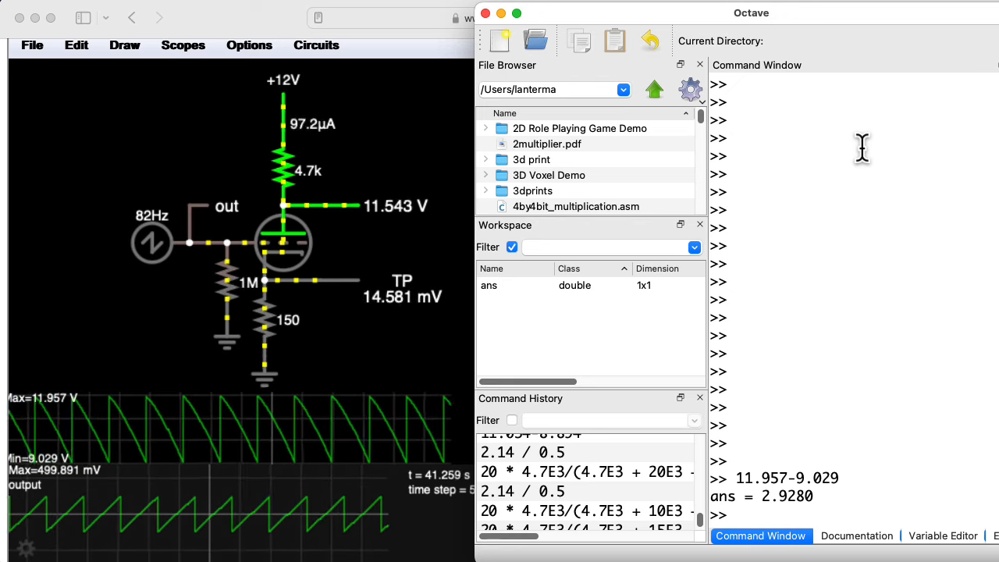
{"action": "type", "text": "ans /"}
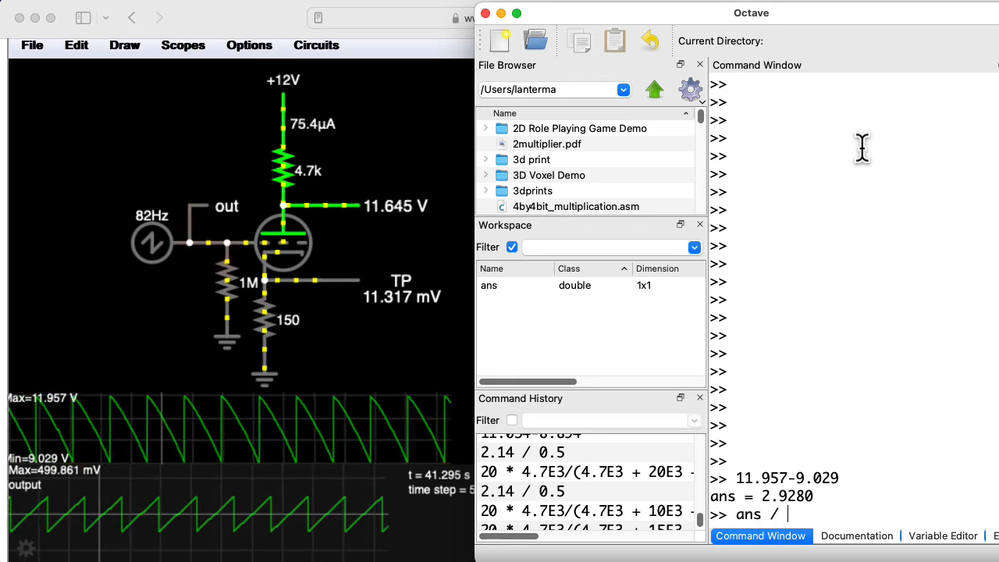
{"action": "type", "text": "0.5"}
{"action": "type", "text": "21.5 *"}
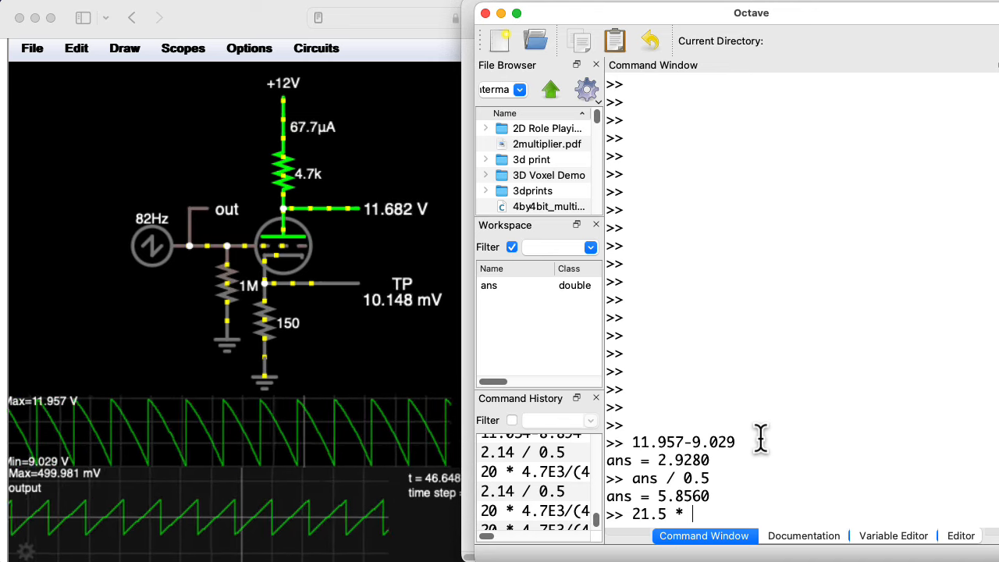
Evaluate the theoretical gain 21.5 × 4.7E3 / (4.7E3 + 13.356E3 + 150 × 22.5) in Octave
{"action": "type", "text": "r."}
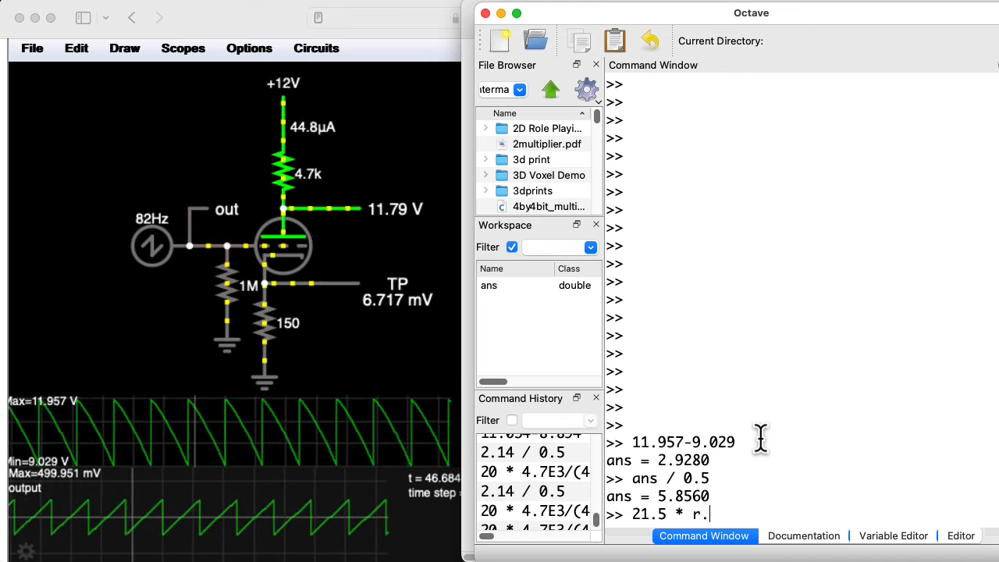
{"action": "type", "text": "4.7E3 ("}
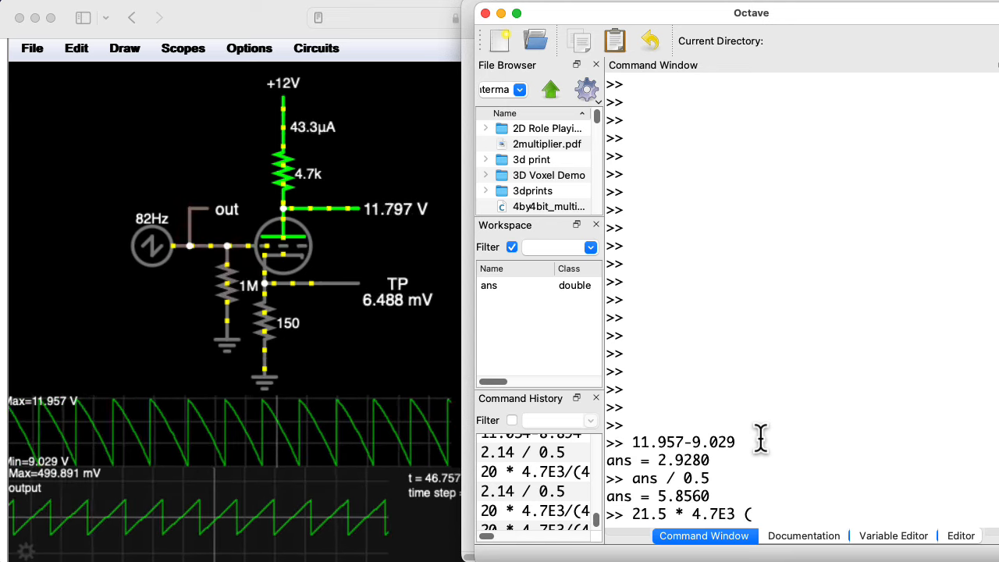
{"action": "type", "text": "/"}
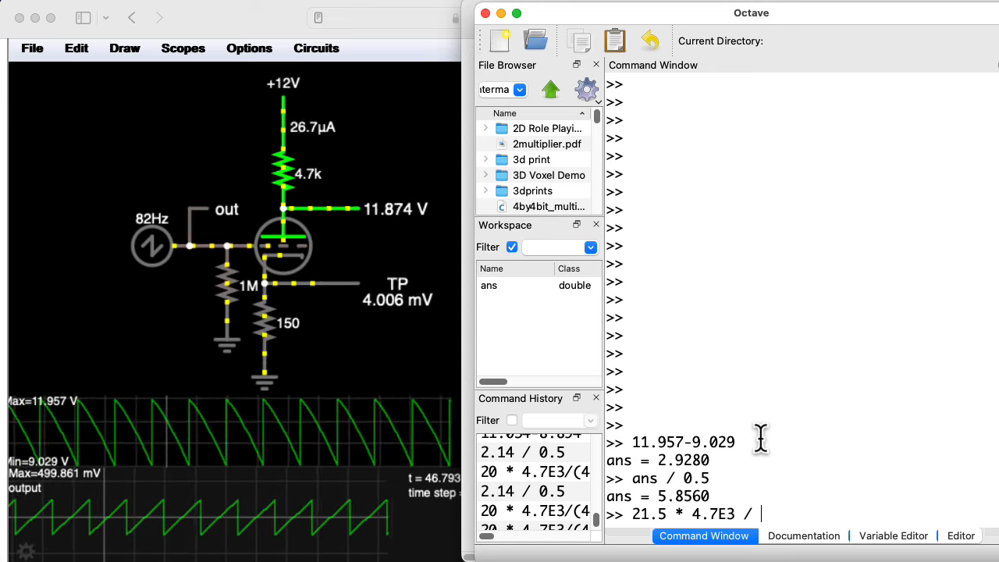
{"action": "type", "text": "(4.7E3 + 13.356E3 +"}
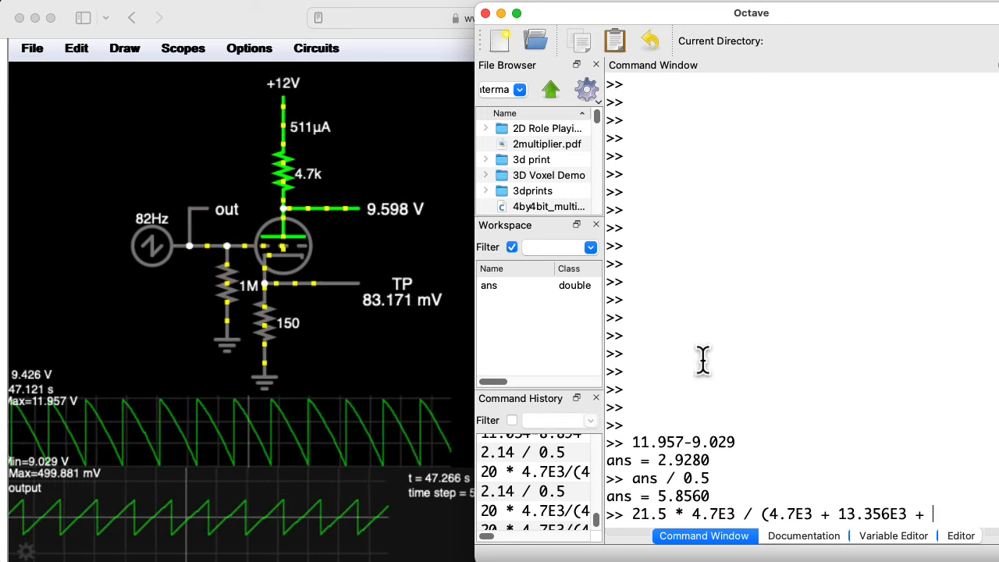
{"action": "type", "text": "150 *"}
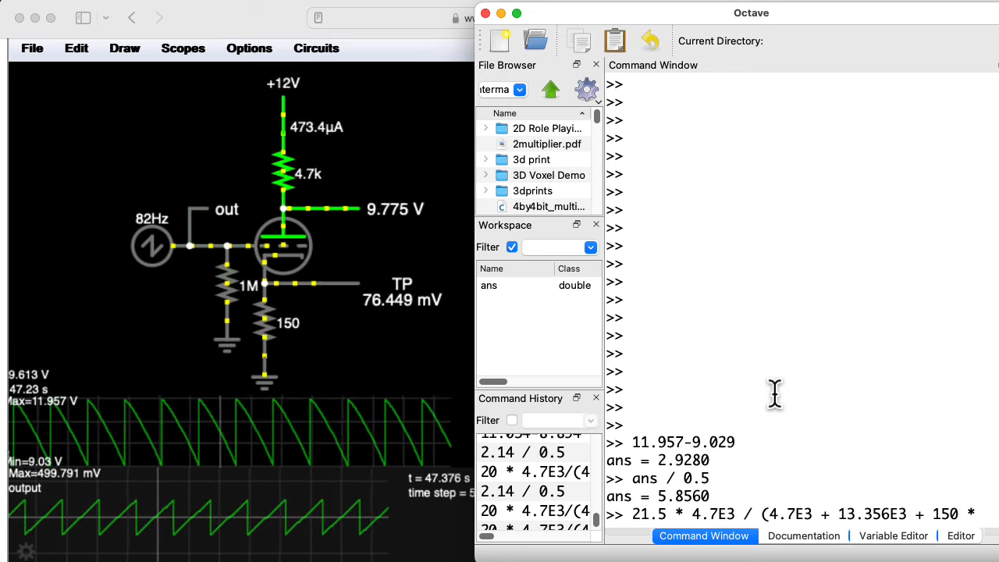
{"action": "type", "text": "5)"}
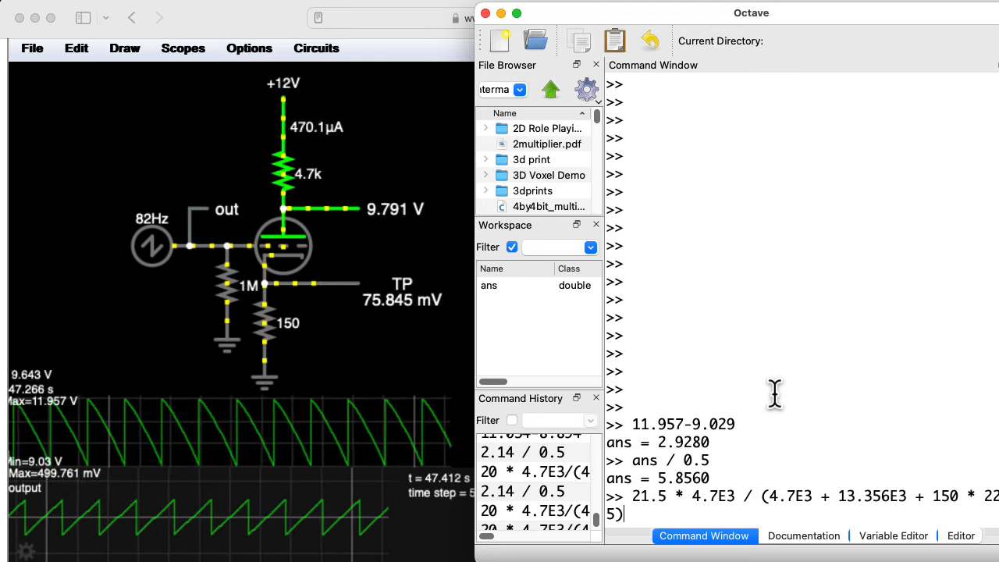
{"action": "key", "text": "Return"}
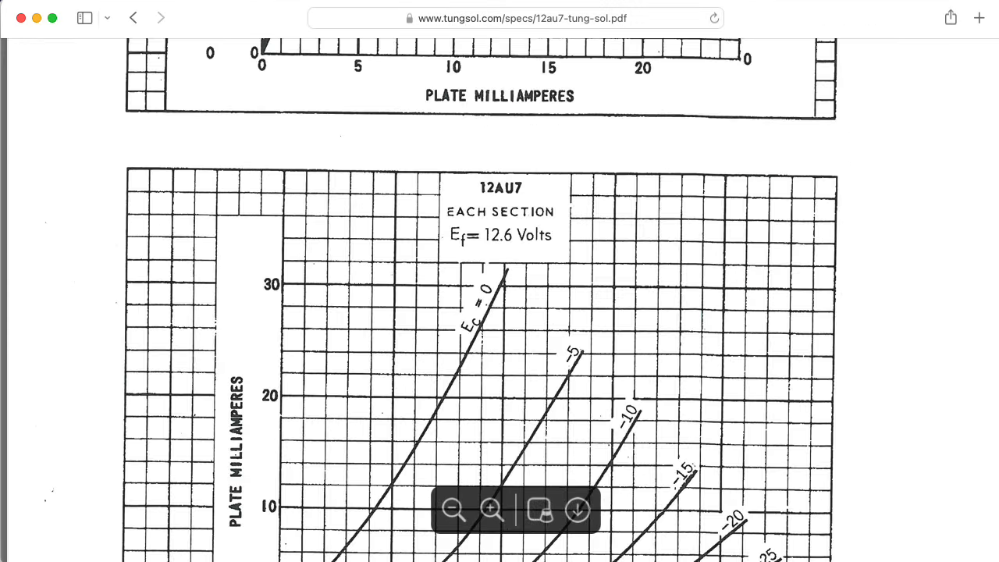
Scroll the Tung-Sol 12AU7 datasheet to the plate current versus plate volts curves
{"action": "scroll", "scroll_direction": "down", "scroll_amount": 3}
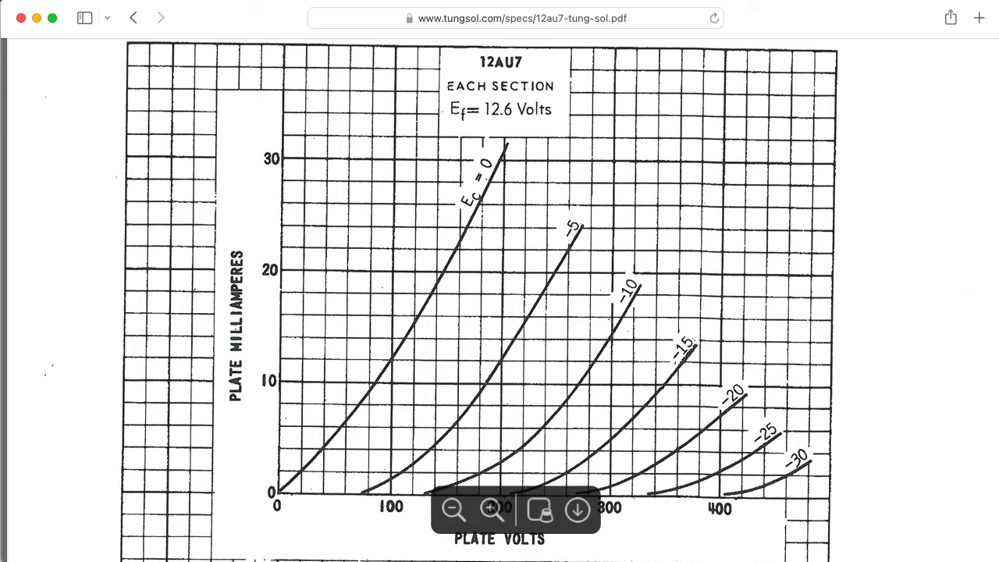
{"action": "left_click", "coordinate": [492, 510]}
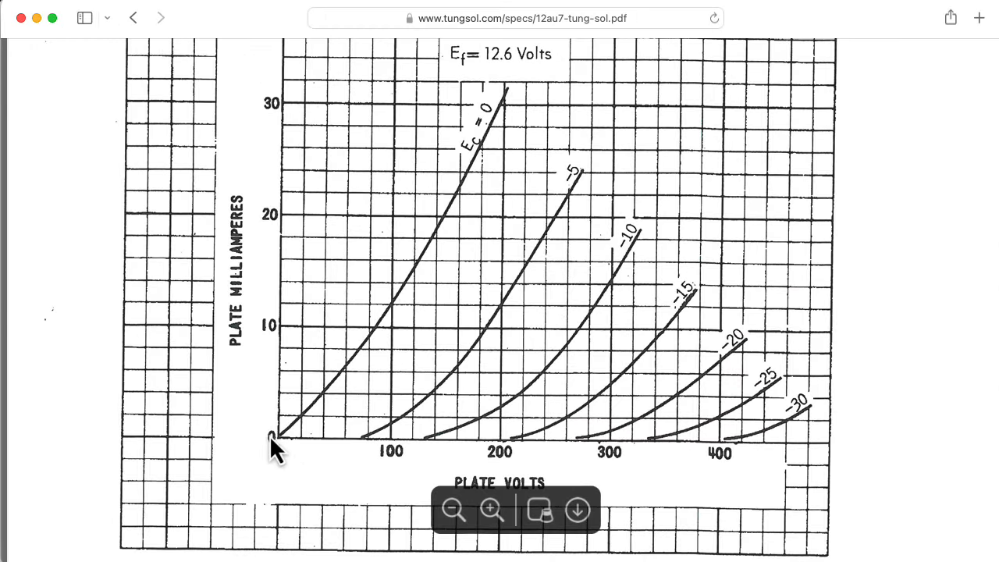
{"action": "mouse_move", "coordinate": [298, 456]}
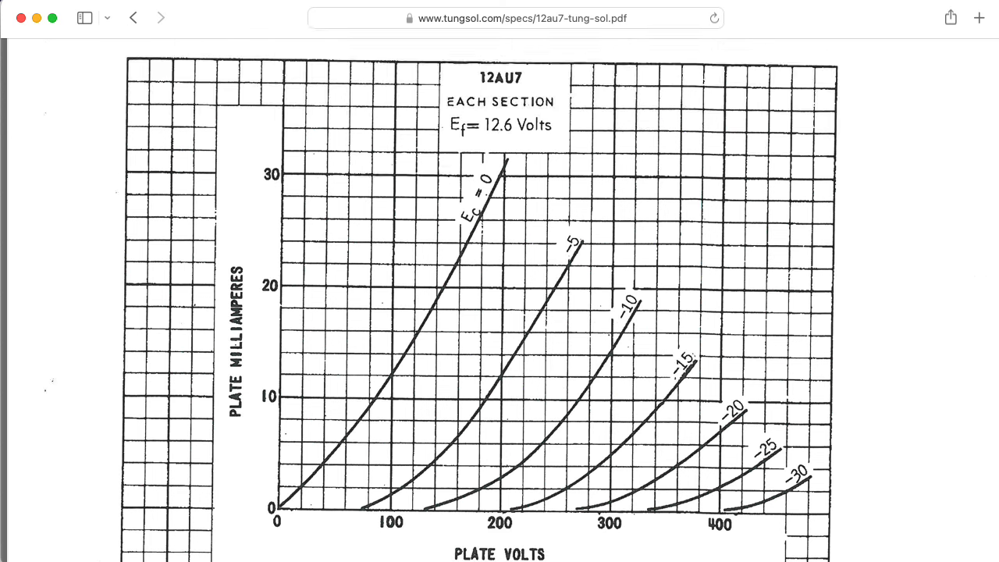
Scroll the datasheet down to the μ, rp and Gm versus plate current chart
{"action": "scroll", "scroll_direction": "down", "scroll_amount": 3}
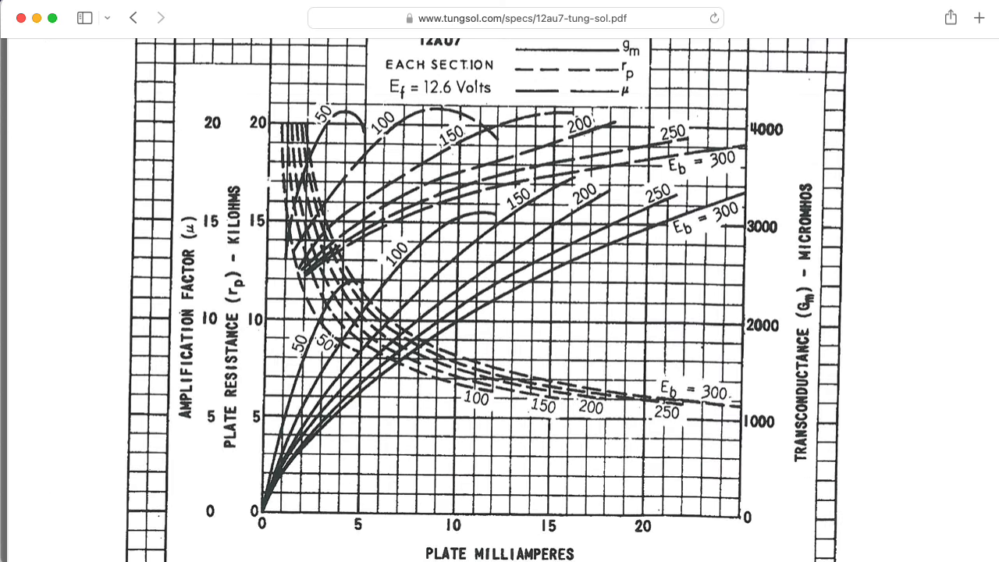
{"action": "mouse_move", "coordinate": [579, 139]}
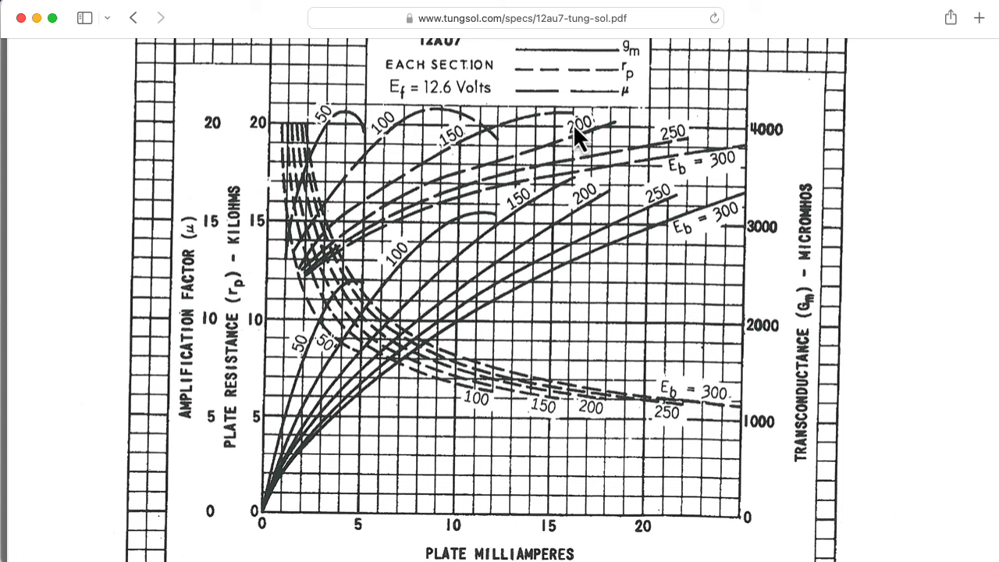
{"action": "mouse_move", "coordinate": [307, 533]}
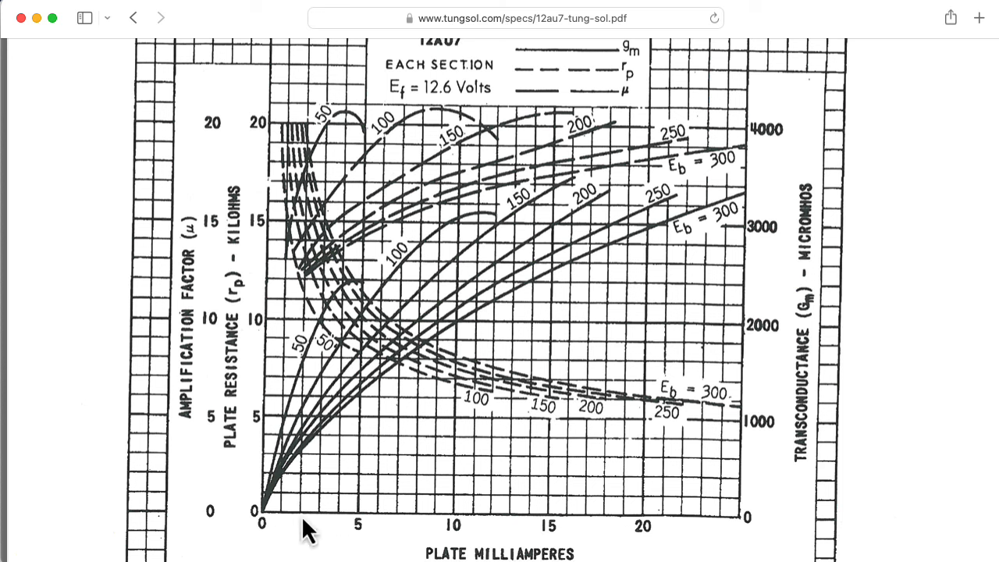
{"action": "mouse_move", "coordinate": [289, 527]}
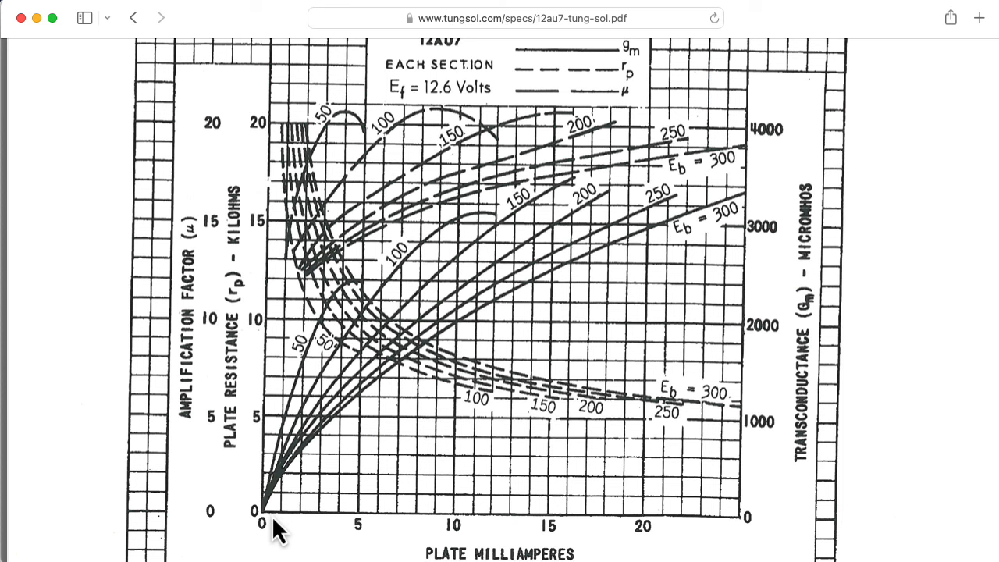
{"action": "mouse_move", "coordinate": [280, 141]}
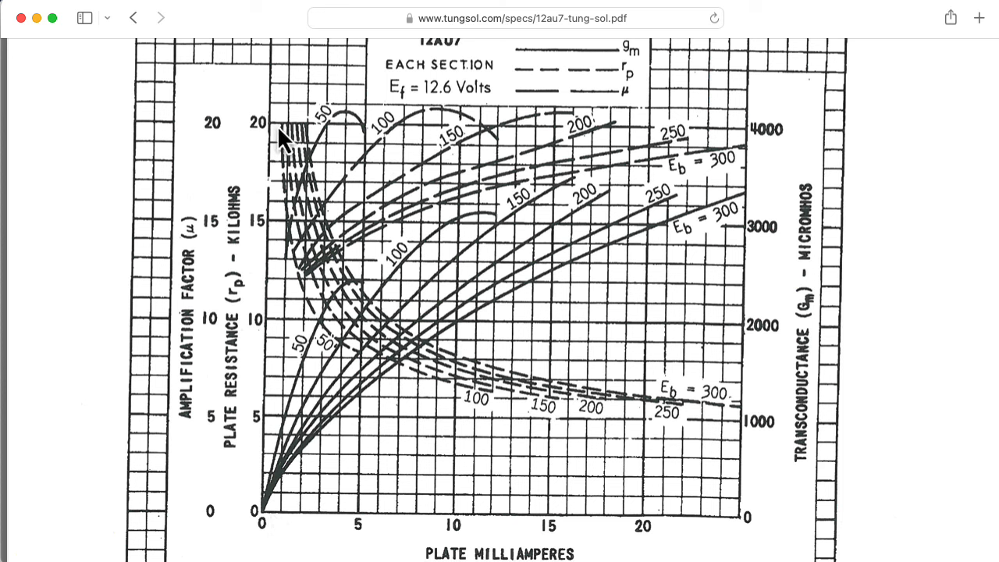
{"action": "mouse_move", "coordinate": [344, 367]}
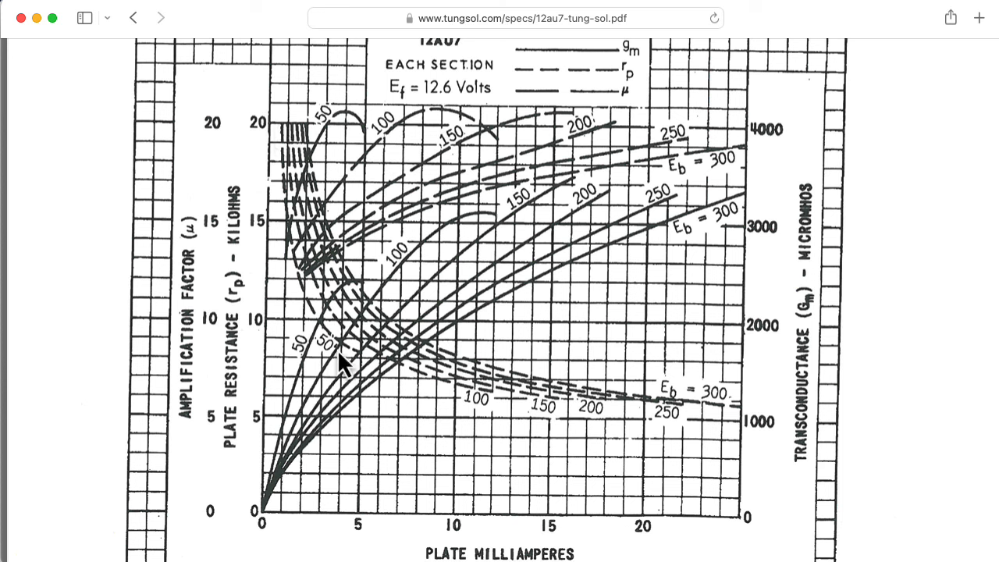
{"action": "mouse_move", "coordinate": [480, 410]}
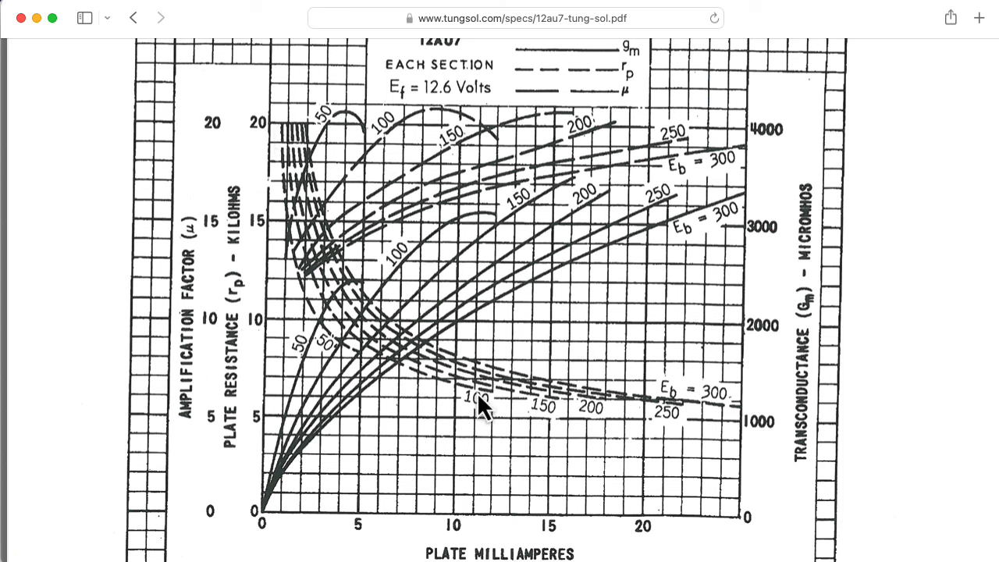
{"action": "mouse_move", "coordinate": [474, 413]}
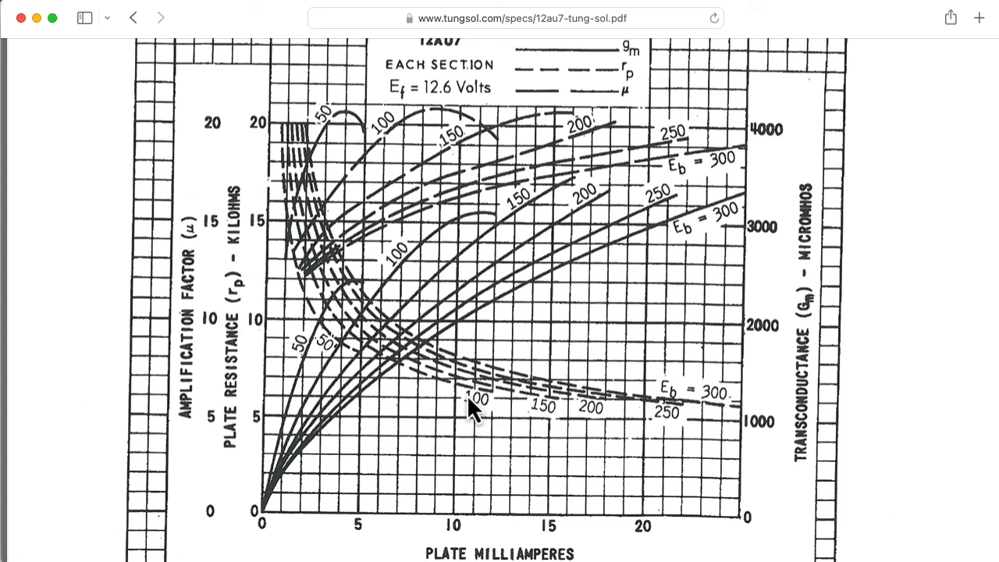
{"action": "mouse_move", "coordinate": [435, 404]}
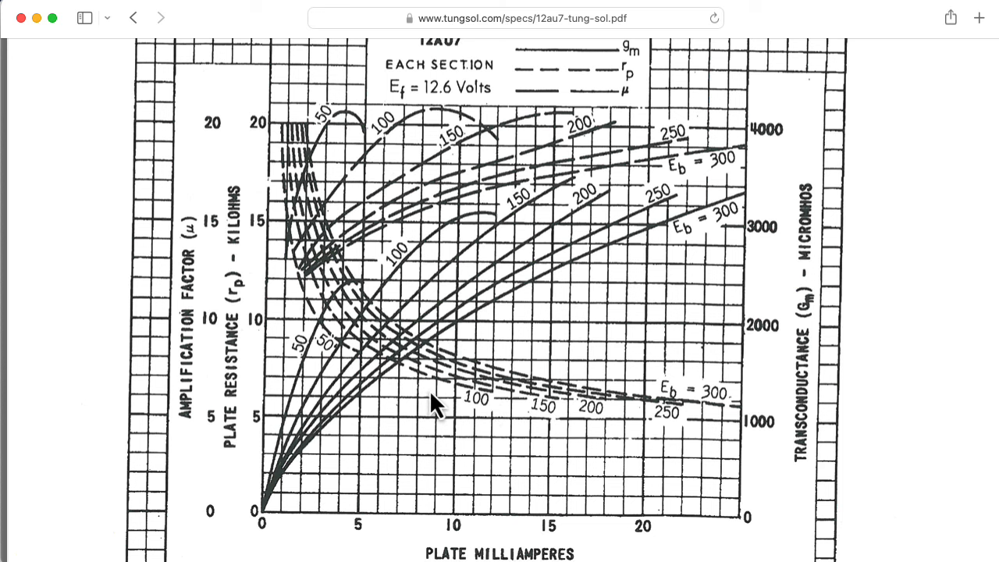
{"action": "mouse_move", "coordinate": [320, 331]}
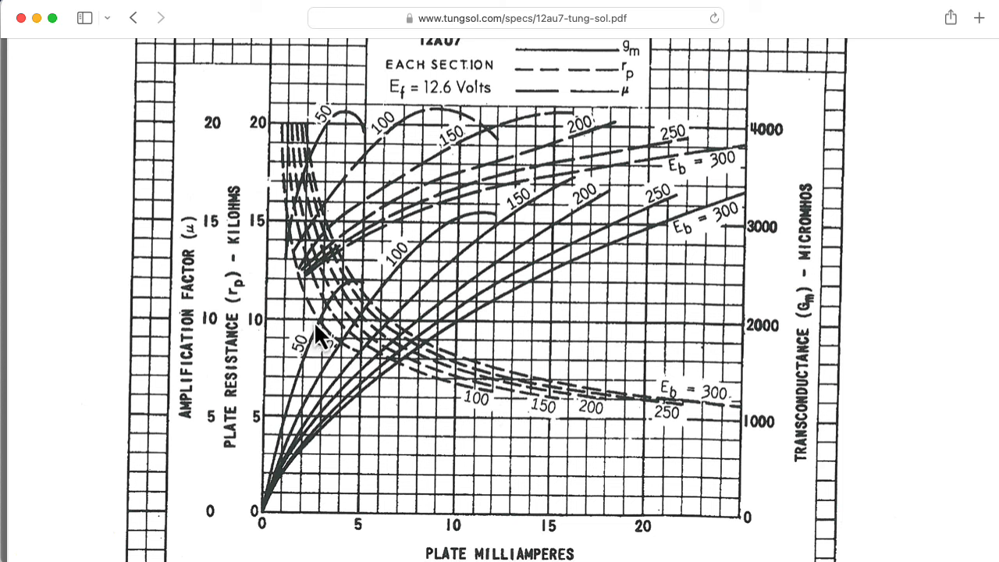
{"action": "mouse_move", "coordinate": [285, 266]}
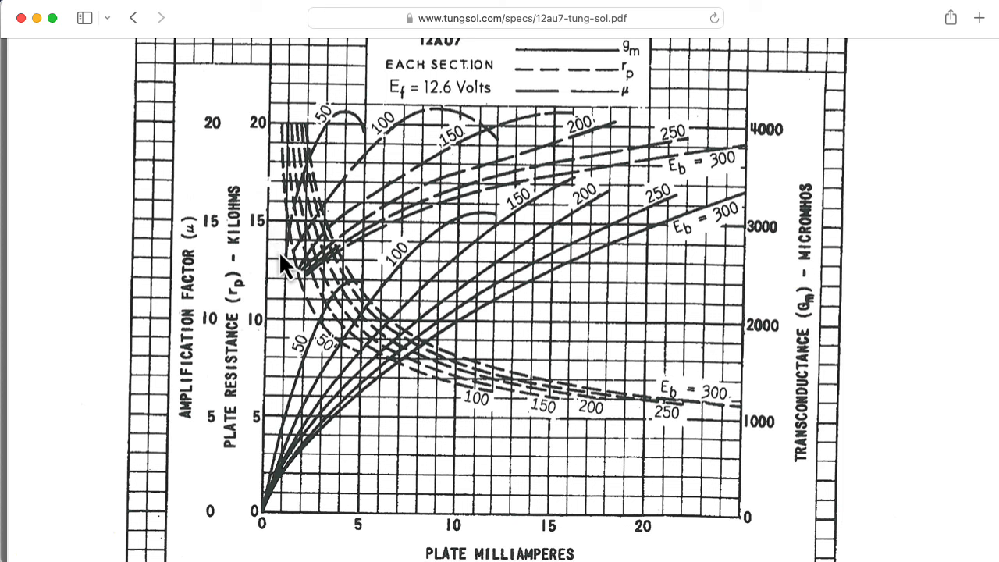
{"action": "mouse_move", "coordinate": [285, 249]}
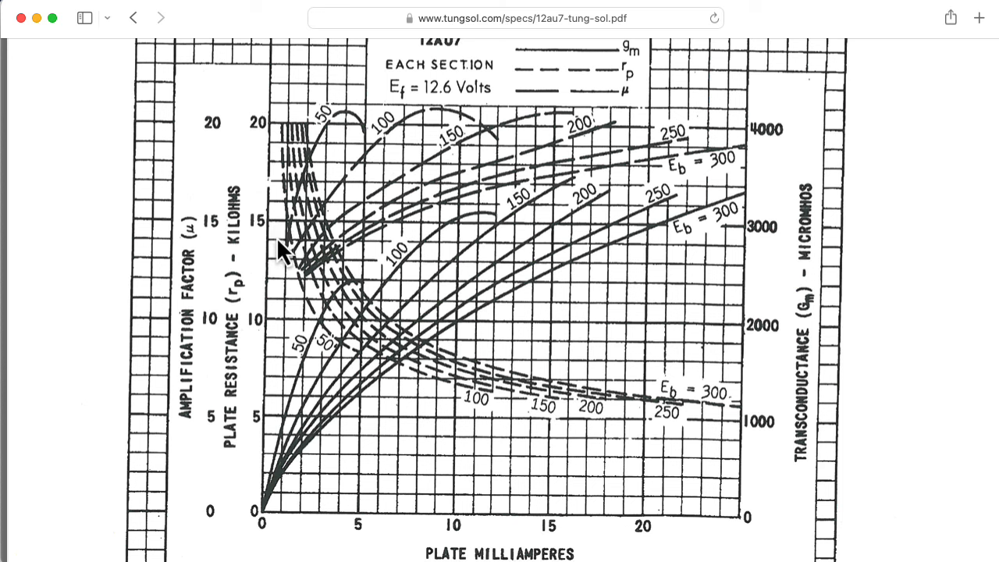
{"action": "mouse_move", "coordinate": [280, 264]}
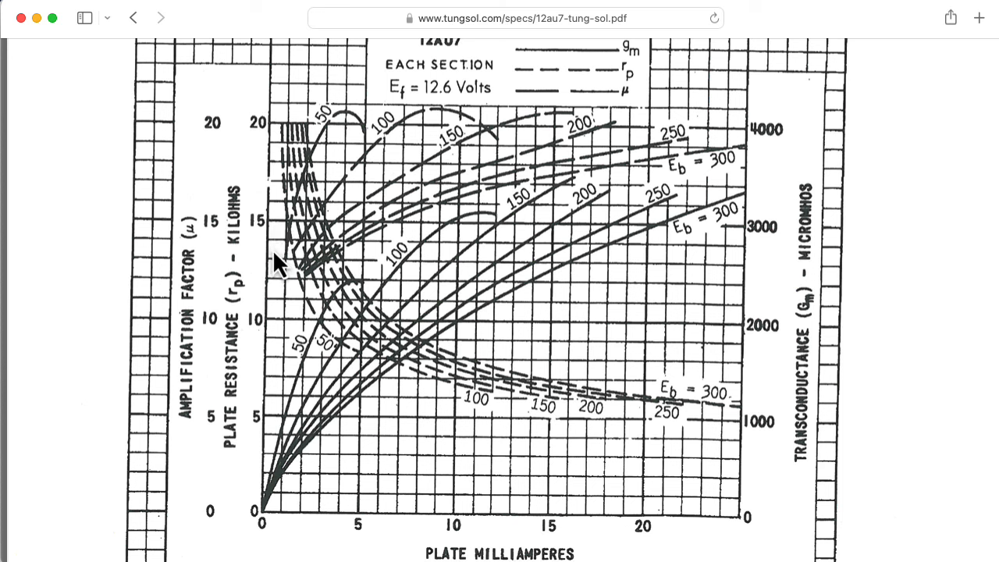